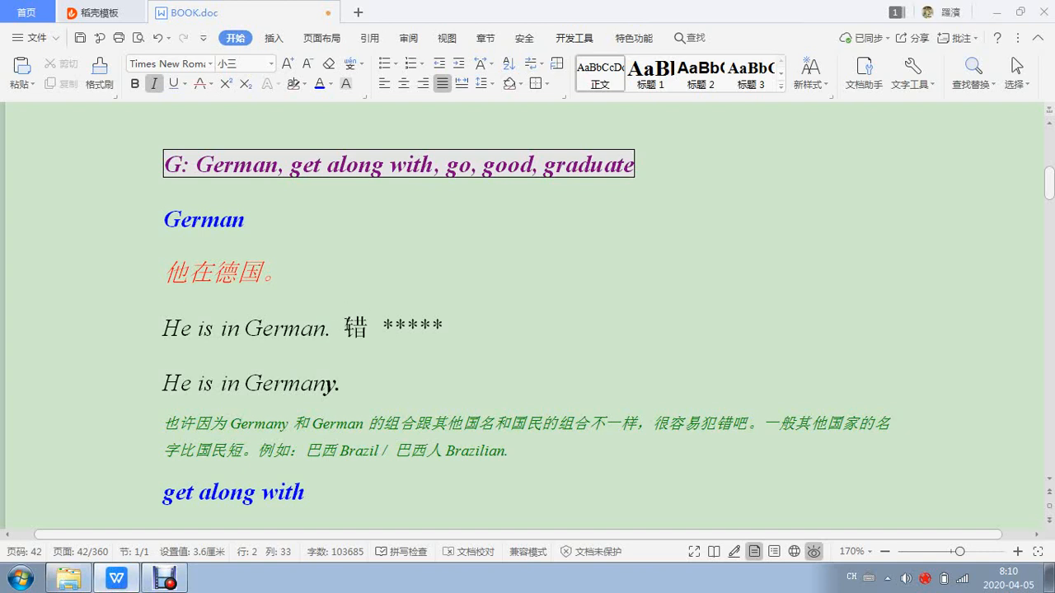
Step: Set the insertion point after 'Germany' and scroll down through the lesson entries
{"action": "left_click", "coordinate": [246, 328]}
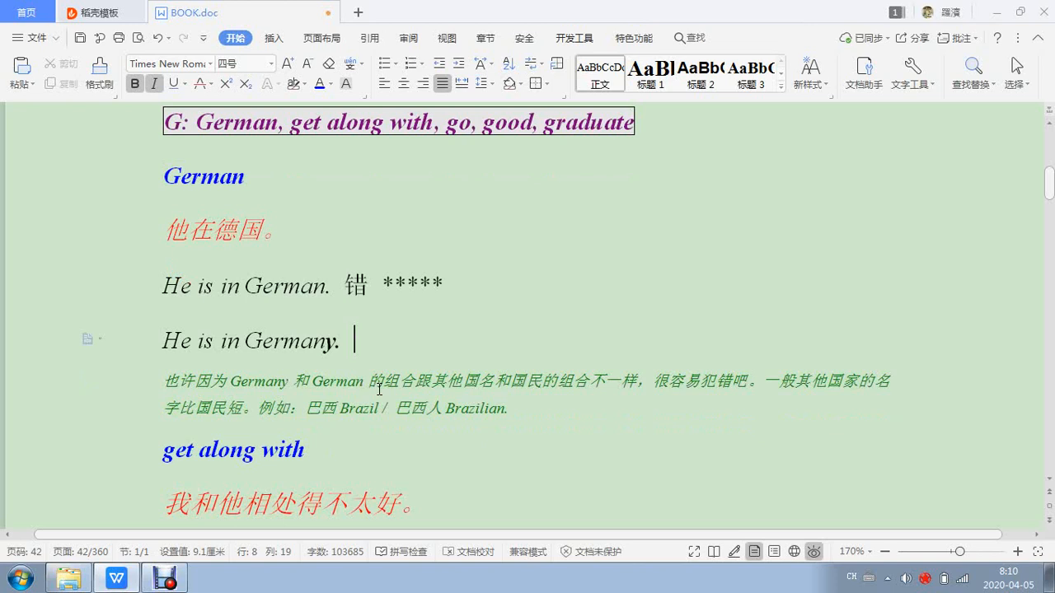
{"action": "scroll", "scroll_direction": "down", "scroll_amount": 3}
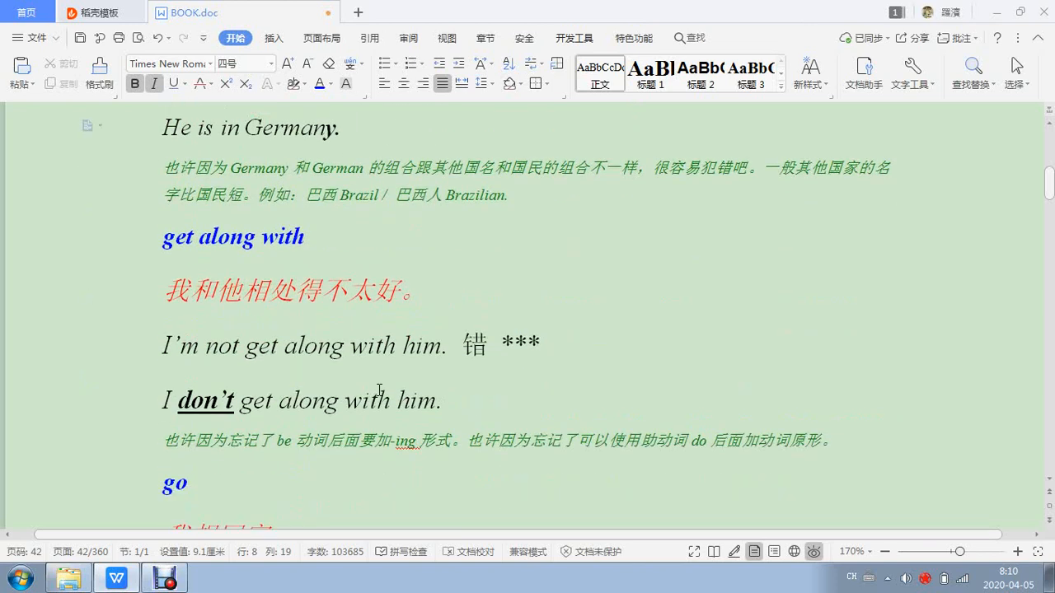
{"action": "scroll", "scroll_direction": "down", "scroll_amount": 3}
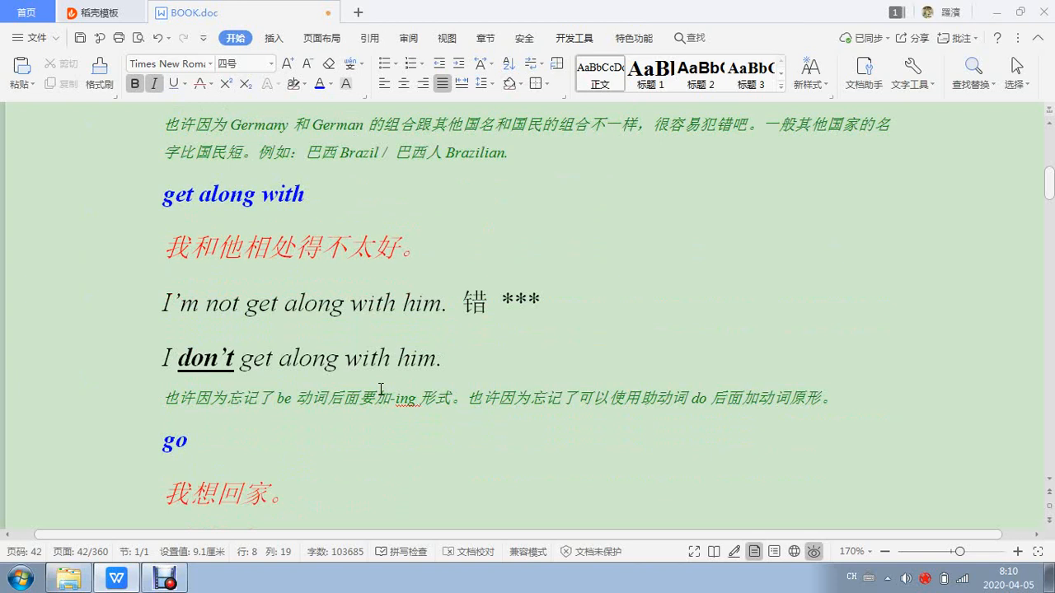
{"action": "scroll", "scroll_direction": "down", "scroll_amount": 3}
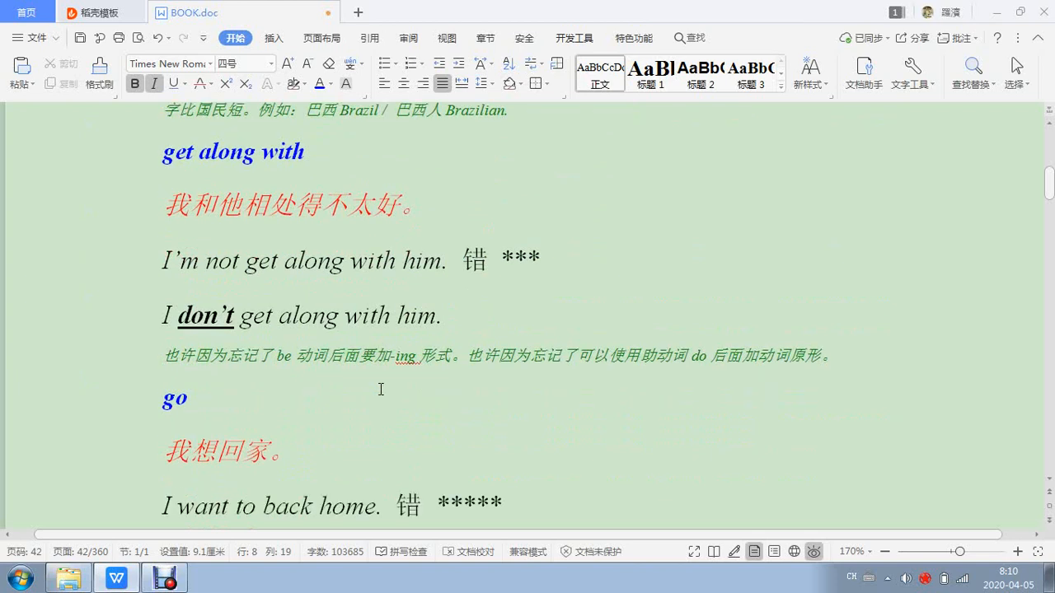
{"action": "scroll", "scroll_direction": "down", "scroll_amount": 3}
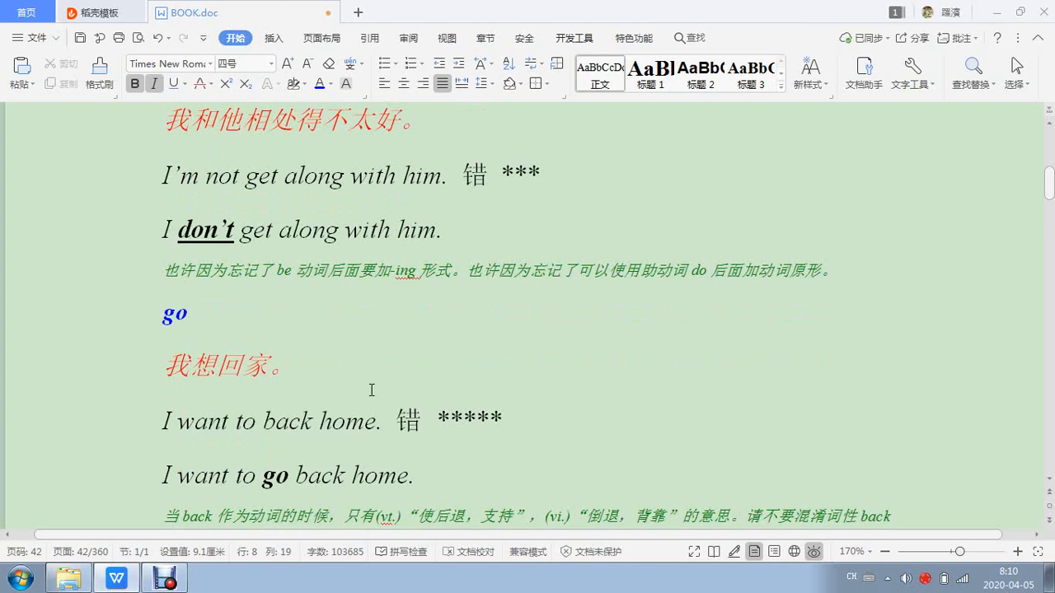
{"action": "scroll", "scroll_direction": "down", "scroll_amount": 3}
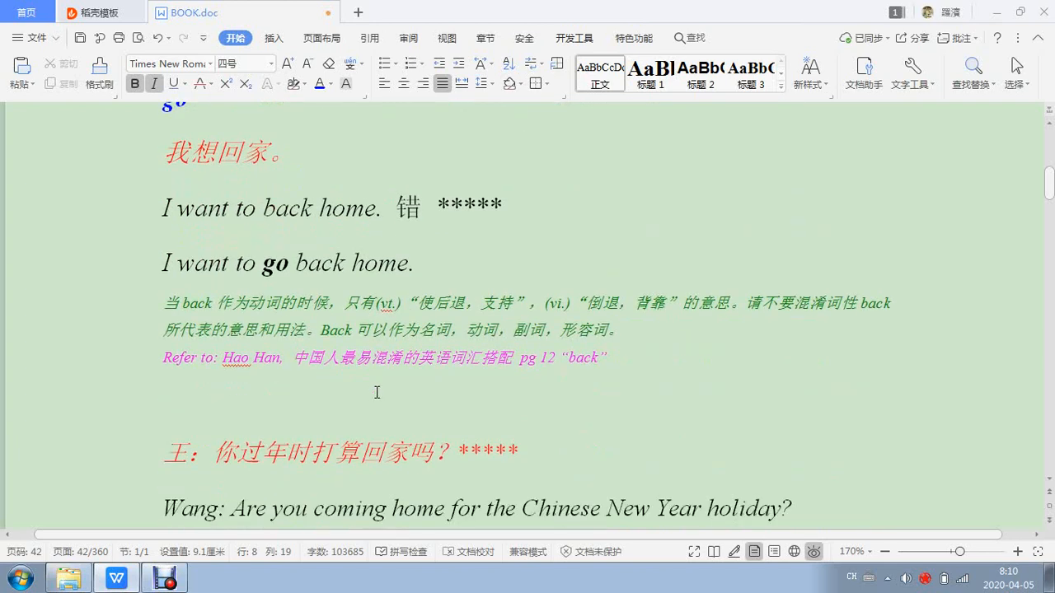
{"action": "scroll", "scroll_direction": "down", "scroll_amount": 3}
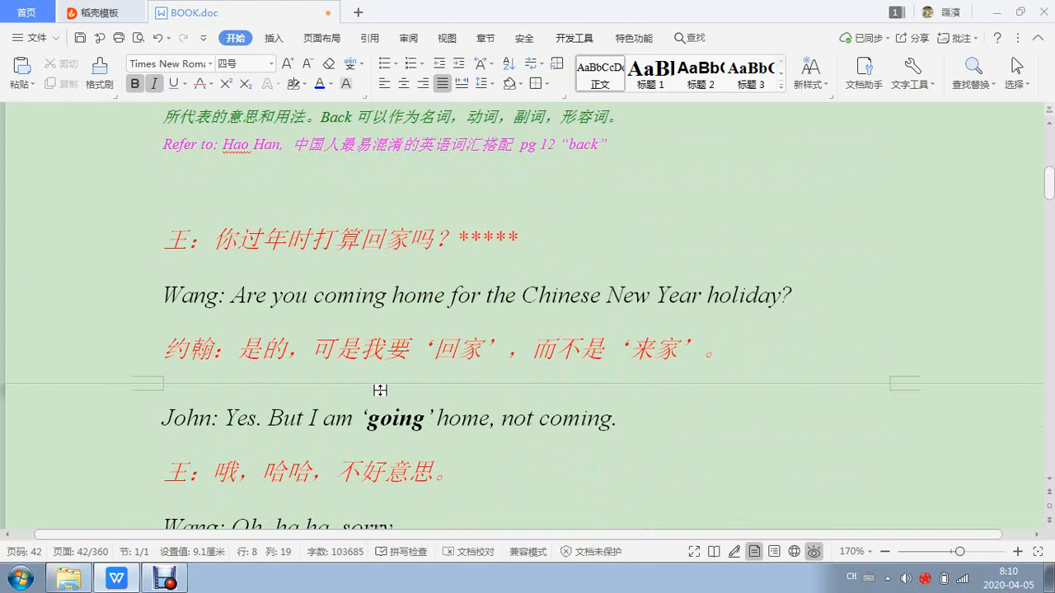
{"action": "scroll", "scroll_direction": "down", "scroll_amount": 3}
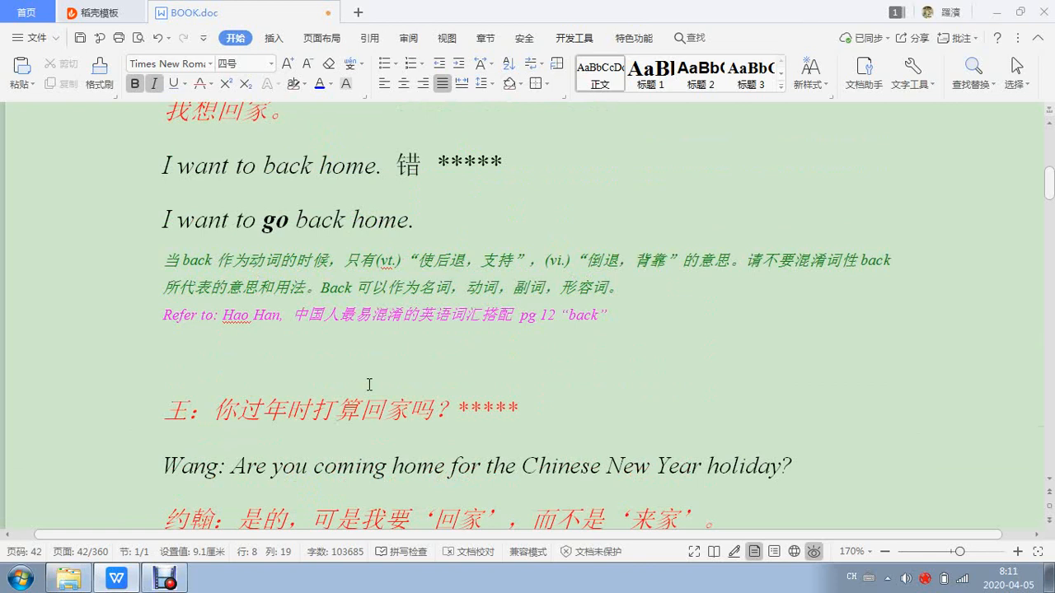
{"action": "scroll", "scroll_direction": "down", "scroll_amount": 3}
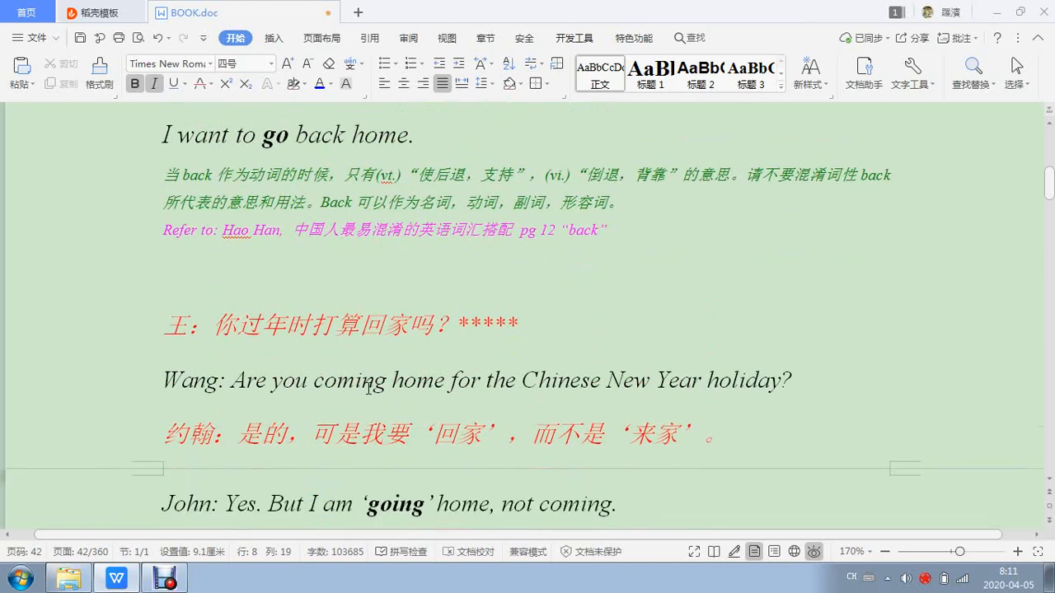
{"action": "scroll", "scroll_direction": "down", "scroll_amount": 3}
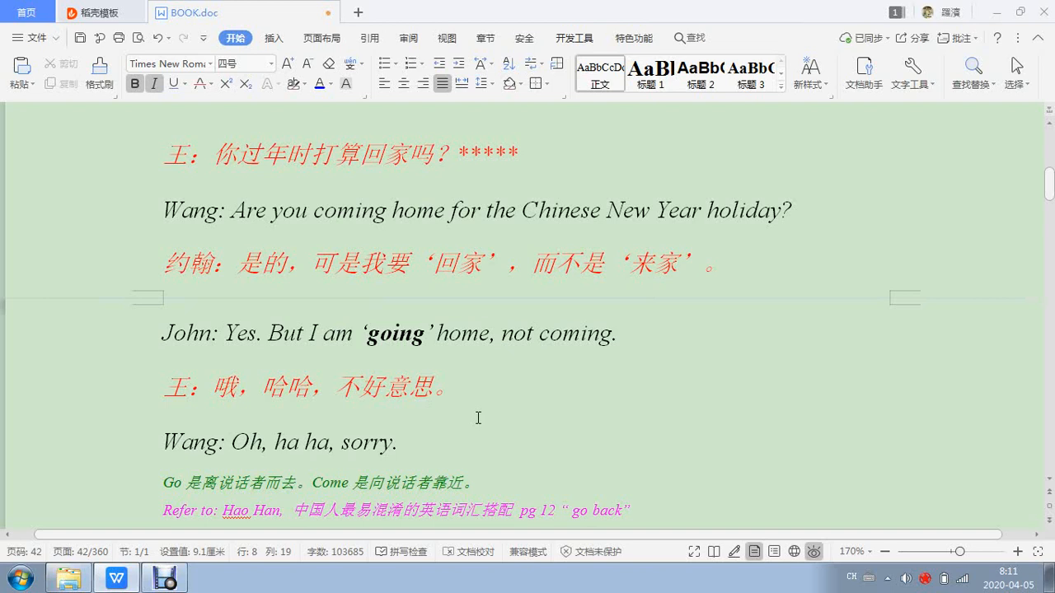
{"action": "mouse_move", "coordinate": [495, 347]}
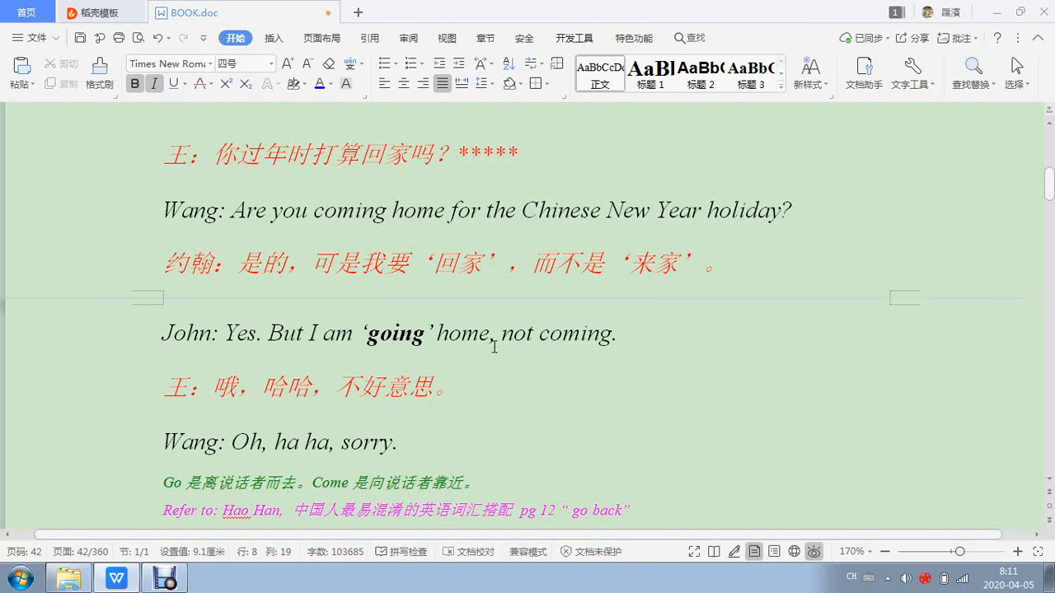
Step: Review the Wang–John dialogue, selecting 'coming', 'coming home' and 'going' in turn
{"action": "double_click", "coordinate": [580, 333]}
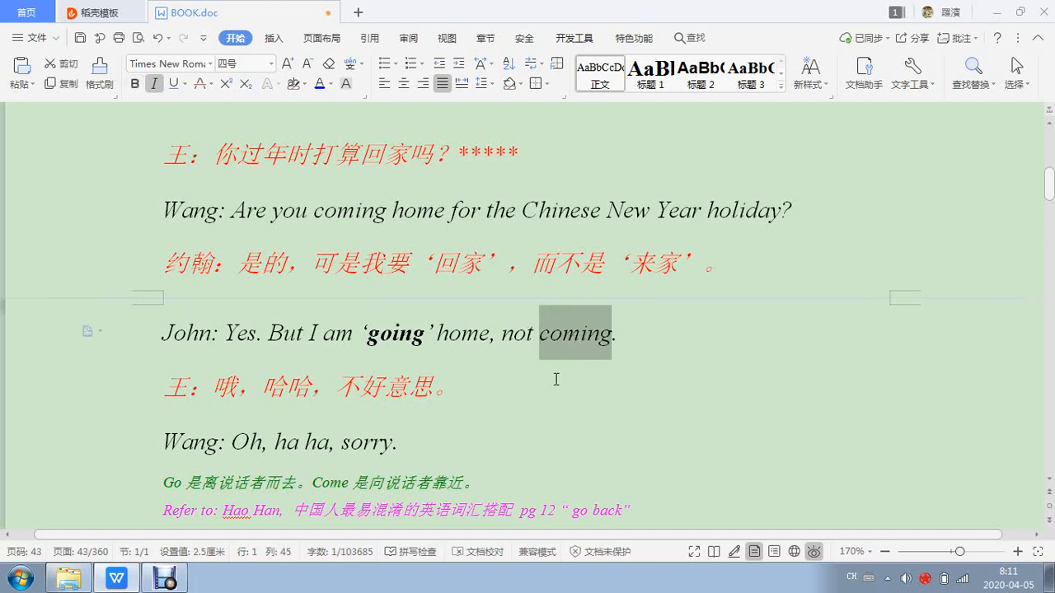
{"action": "left_click", "coordinate": [459, 388]}
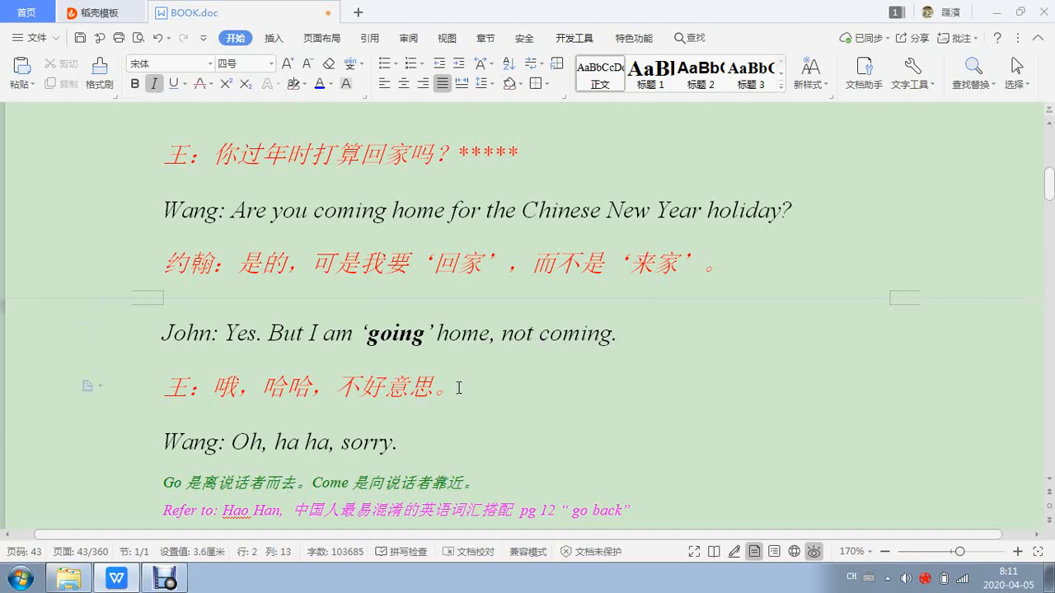
{"action": "scroll", "scroll_direction": "down", "scroll_amount": 3}
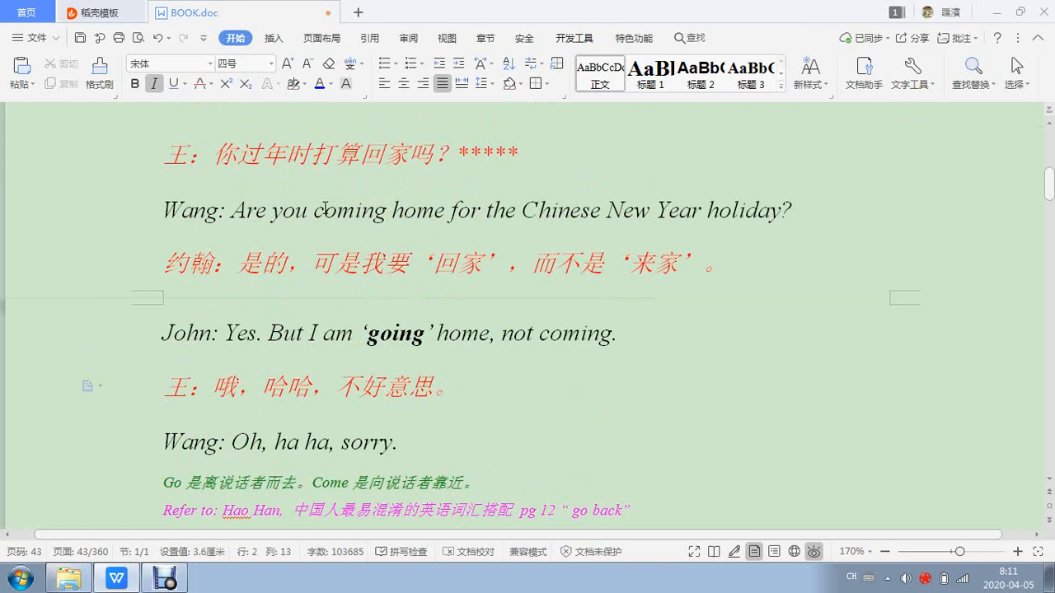
{"action": "double_click", "coordinate": [343, 209]}
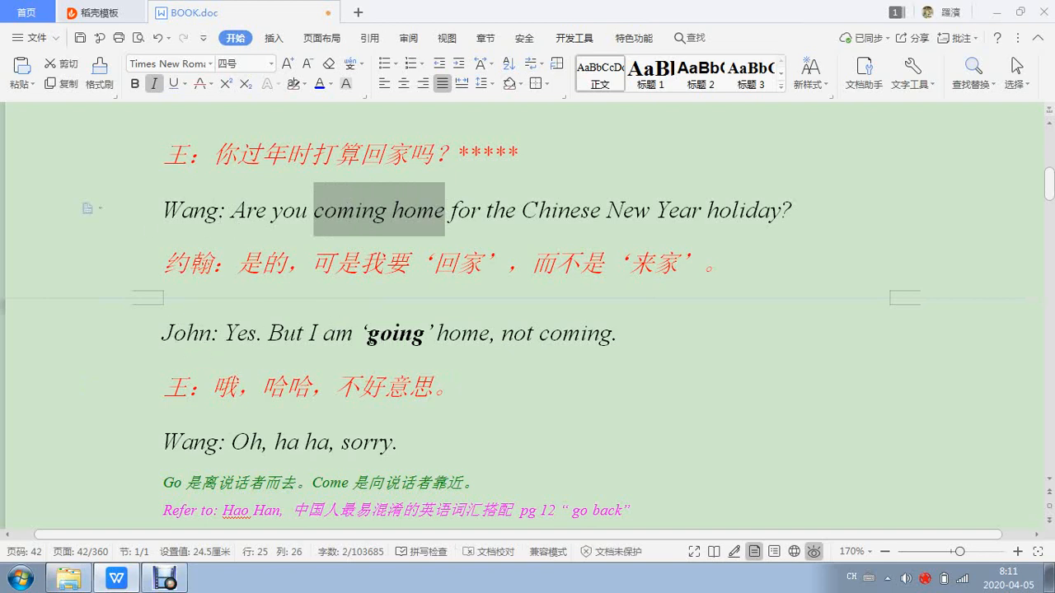
{"action": "double_click", "coordinate": [395, 333]}
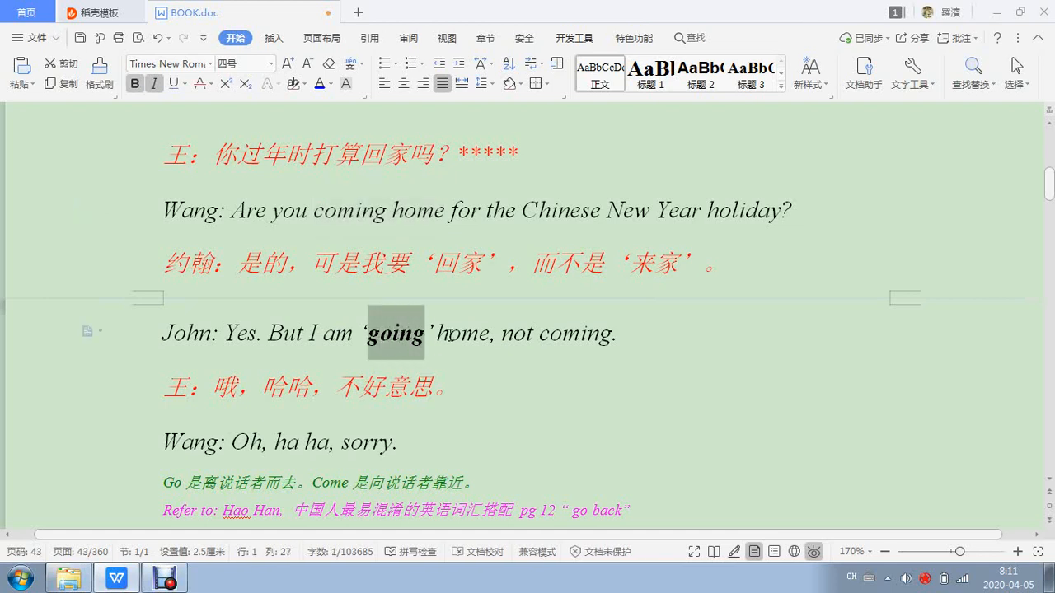
{"action": "left_click", "coordinate": [471, 339]}
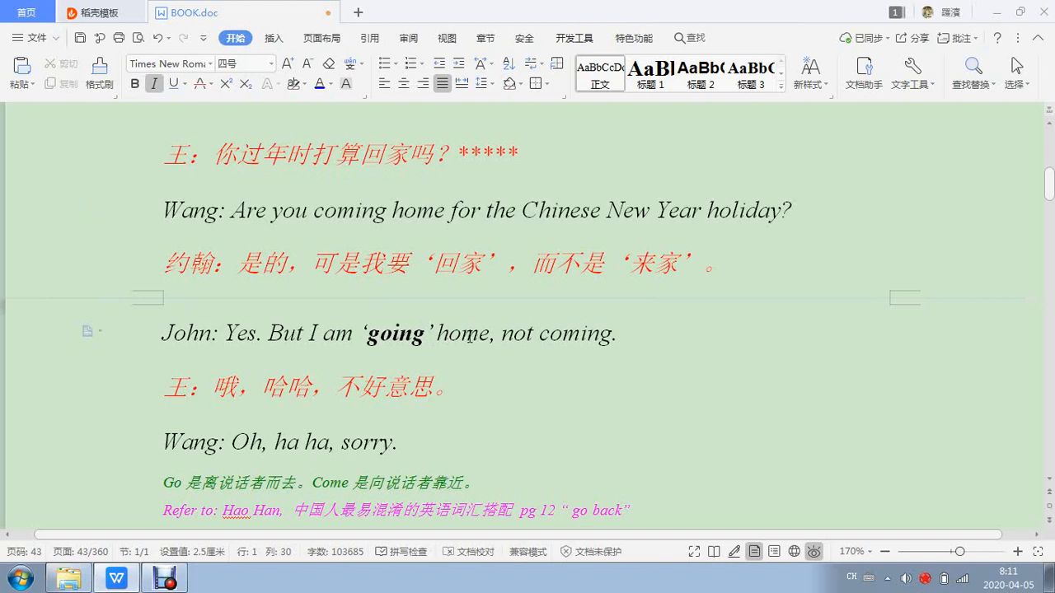
Step: Move down to the next entry and add a '*' star mark there
{"action": "scroll", "scroll_direction": "down", "scroll_amount": 3}
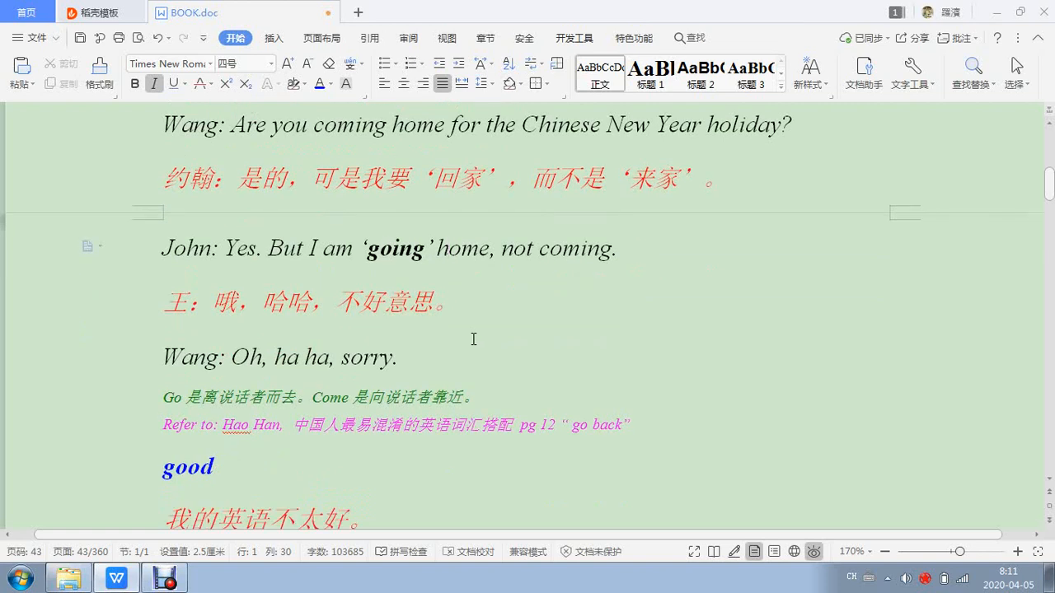
{"action": "scroll", "scroll_direction": "down", "scroll_amount": 3}
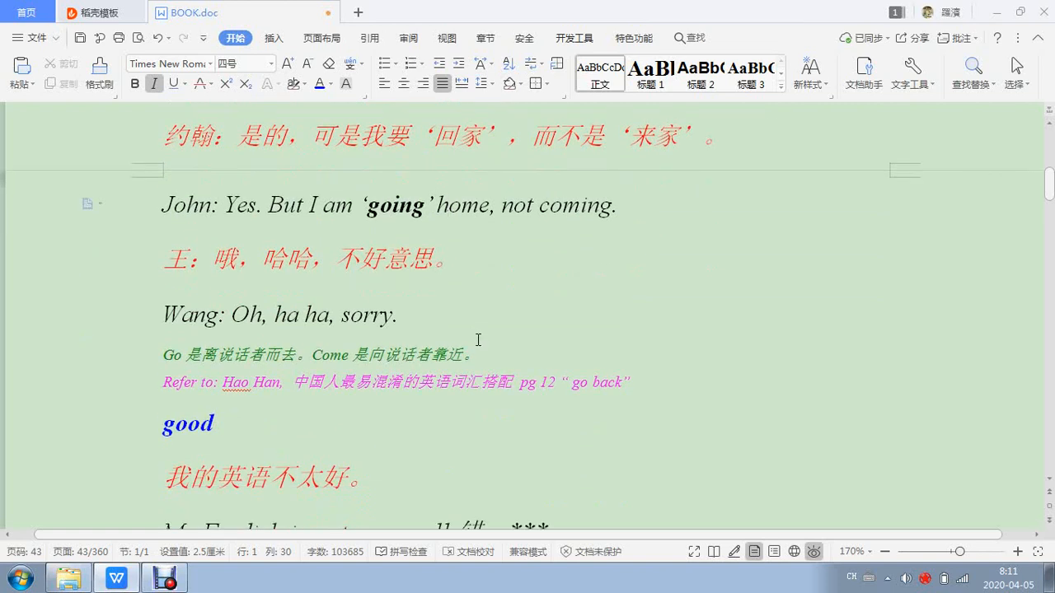
{"action": "scroll", "scroll_direction": "down", "scroll_amount": 3}
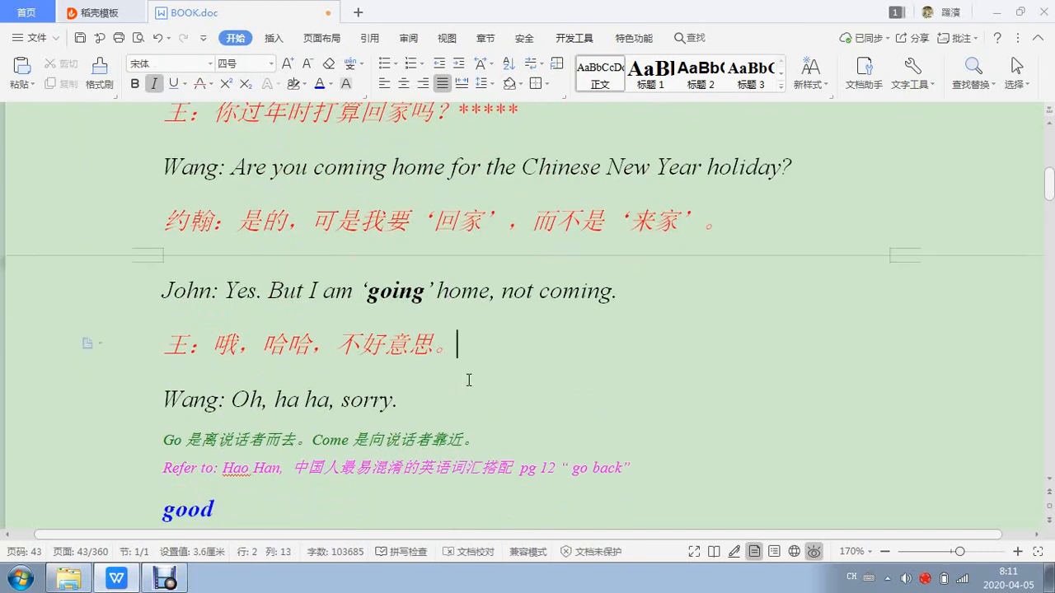
{"action": "scroll", "scroll_direction": "down", "scroll_amount": 3}
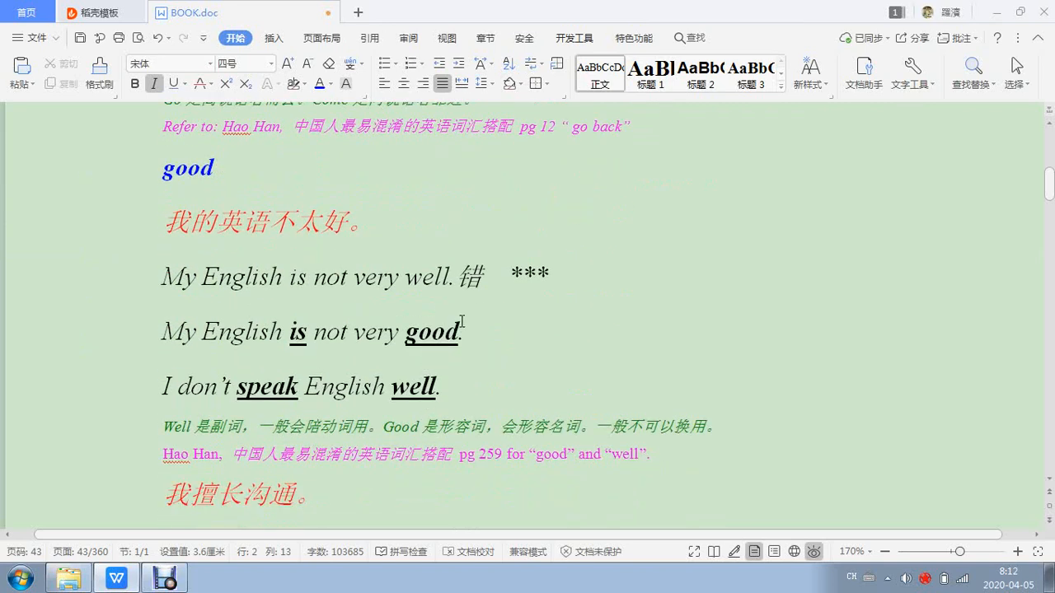
{"action": "double_click", "coordinate": [469, 277]}
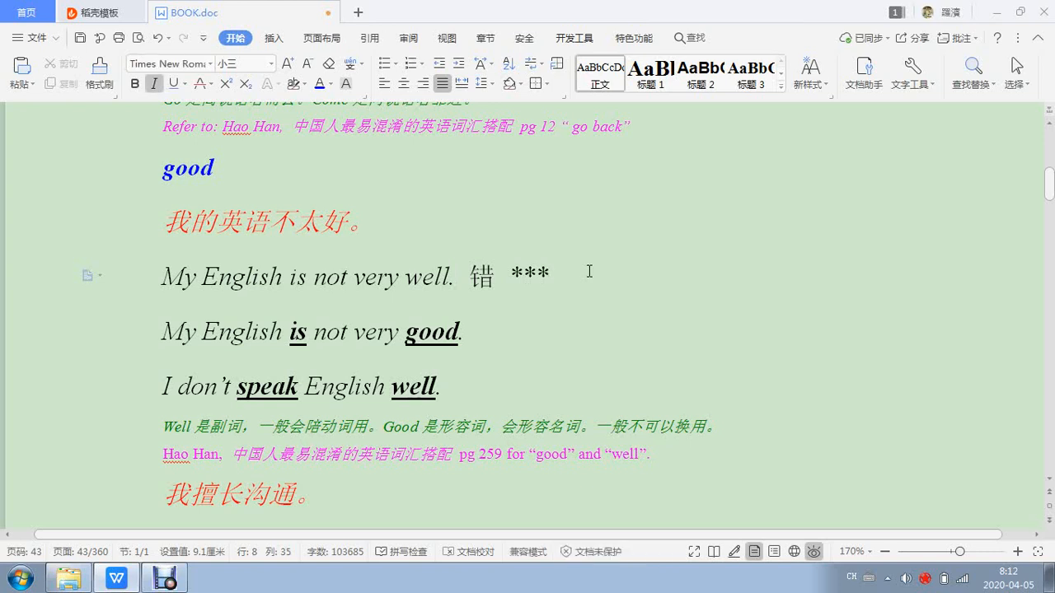
{"action": "type", "text": "*"}
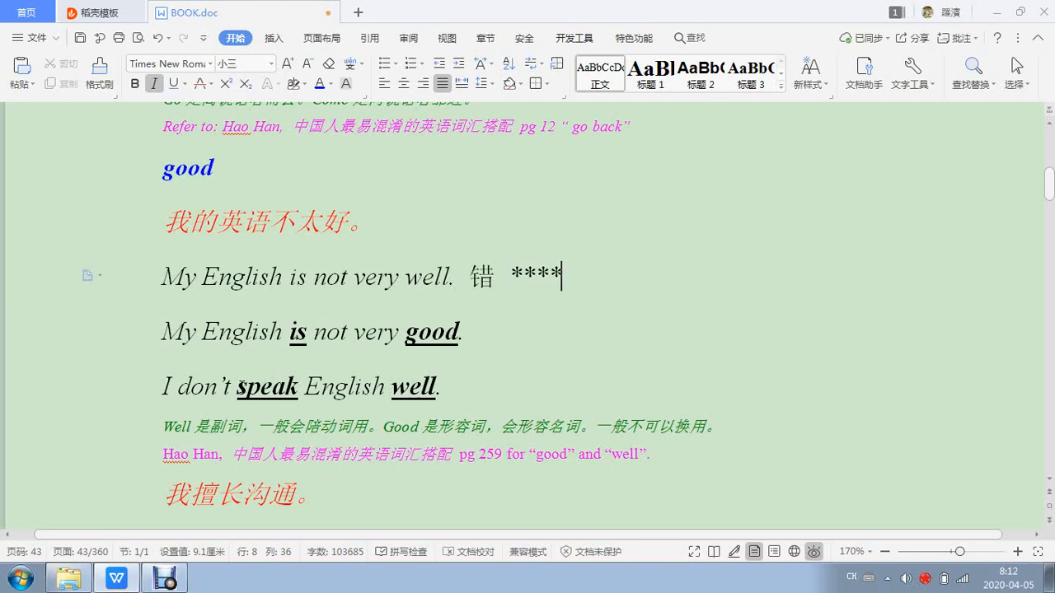
Step: In the 'good' entry, select 'speak', 'is' and 'good' and remove the underline from 'well'
{"action": "left_click", "coordinate": [244, 385]}
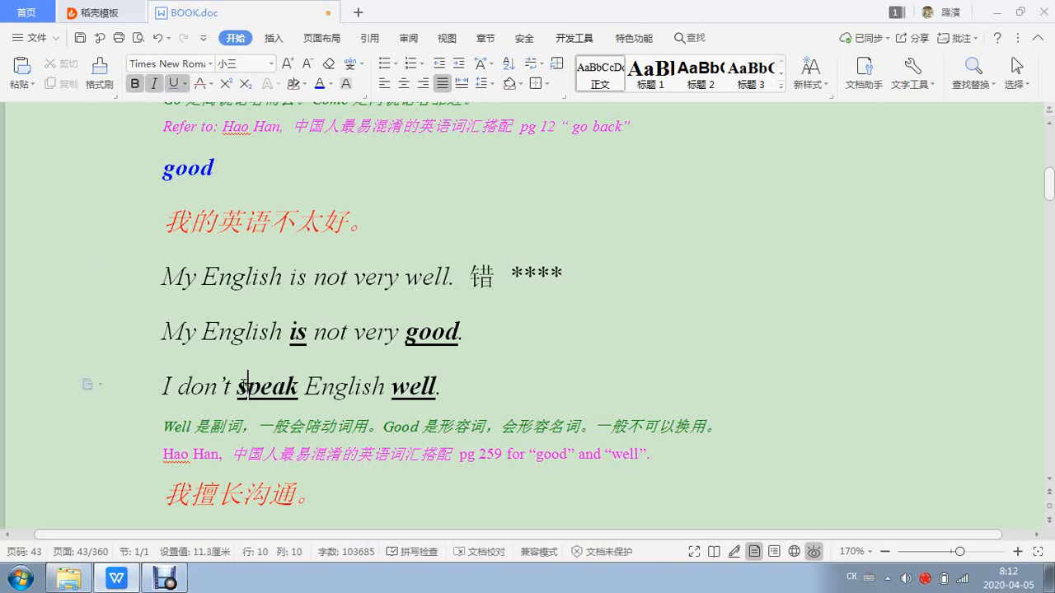
{"action": "double_click", "coordinate": [267, 385]}
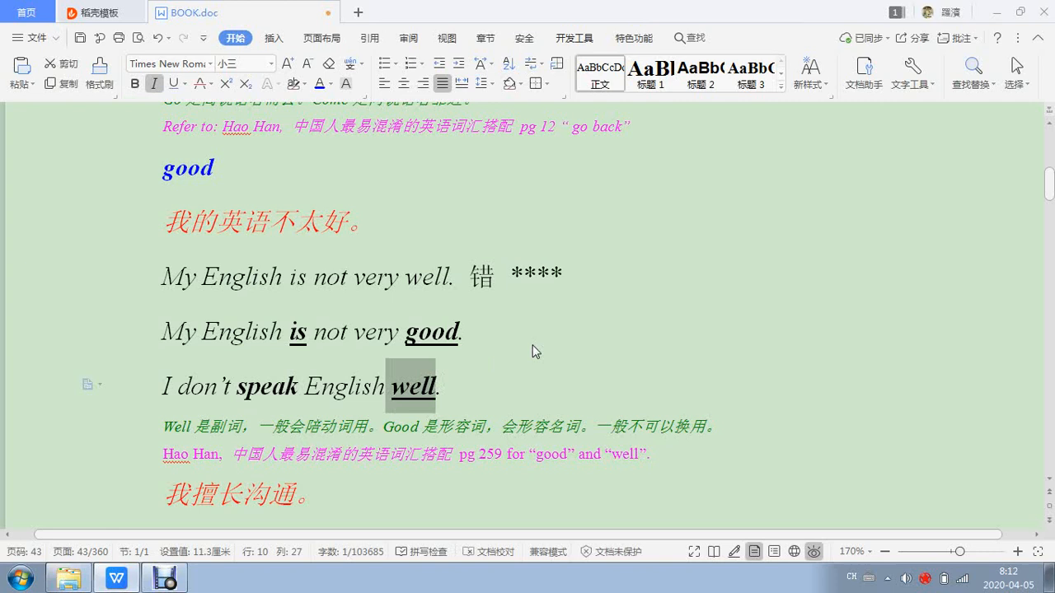
{"action": "left_click", "coordinate": [455, 385]}
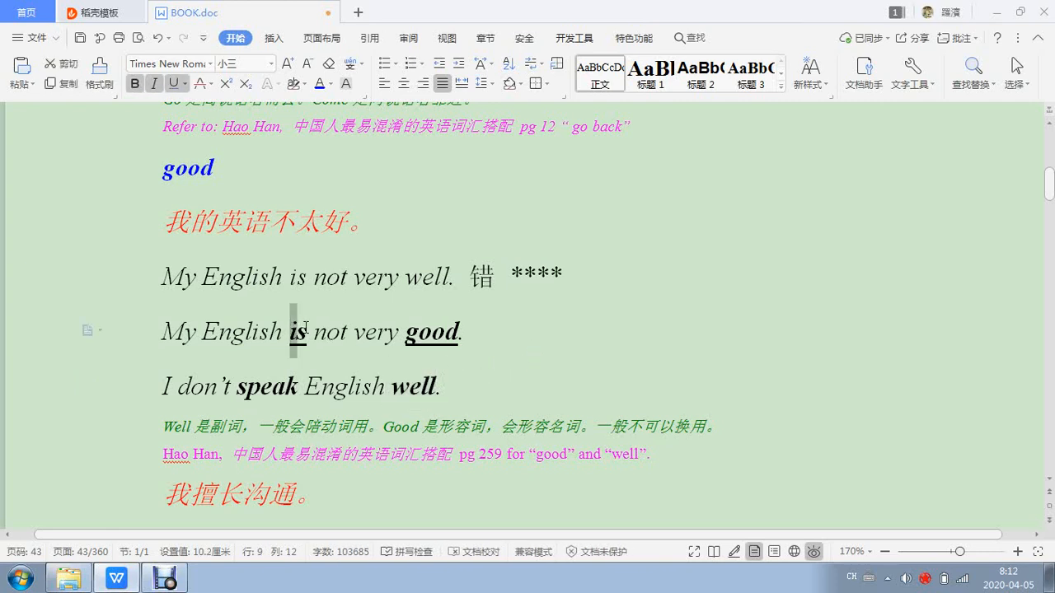
{"action": "double_click", "coordinate": [296, 331]}
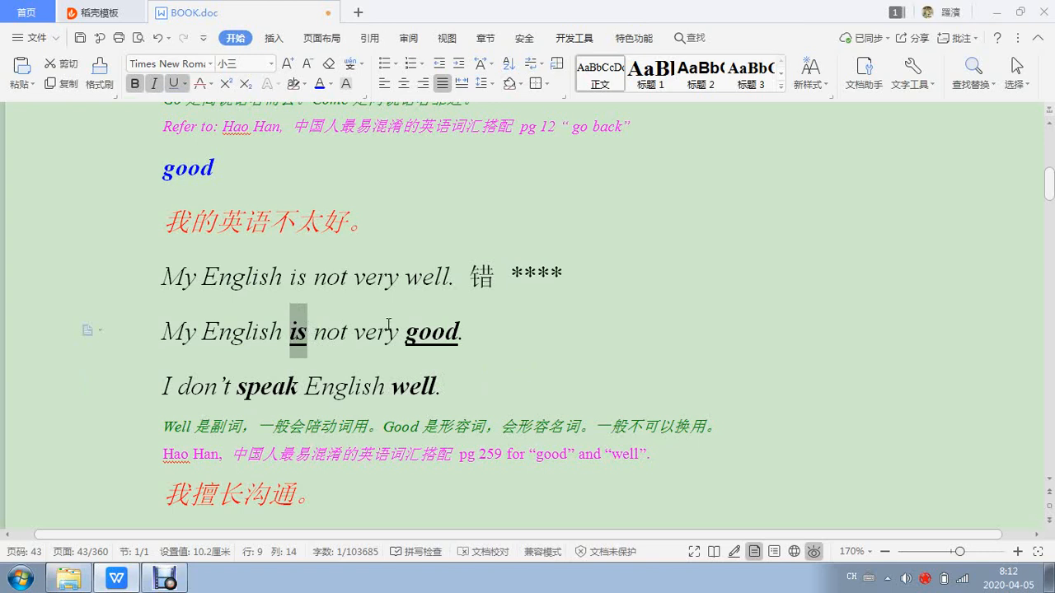
{"action": "mouse_move", "coordinate": [382, 305]}
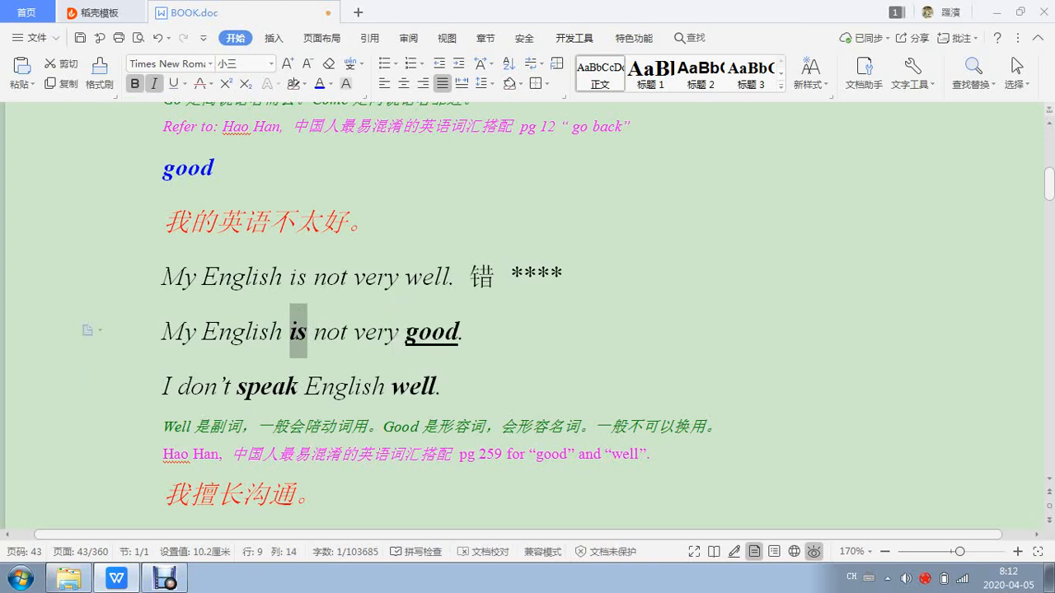
{"action": "double_click", "coordinate": [432, 331]}
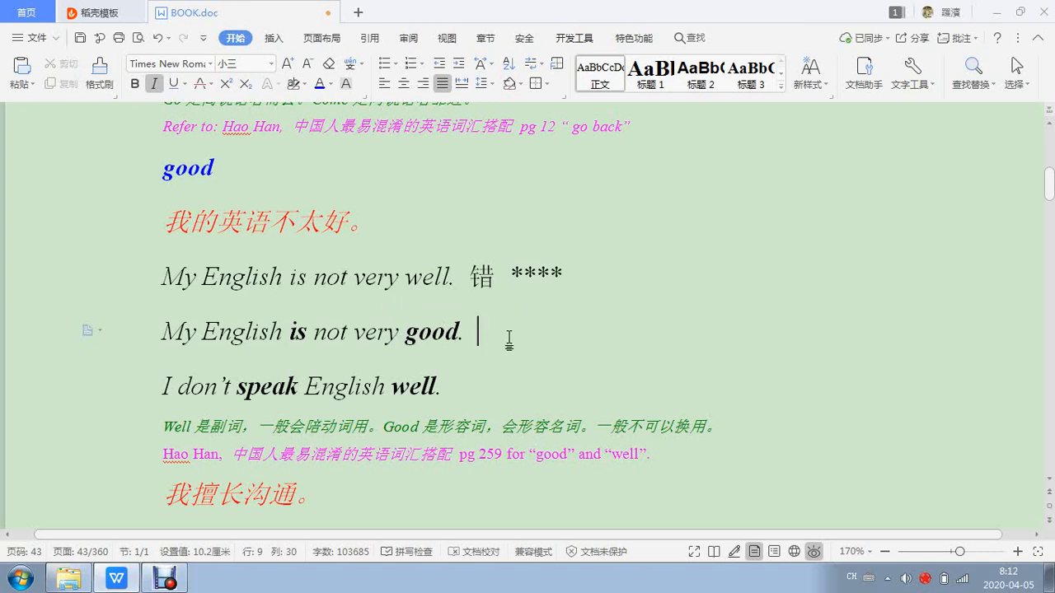
Step: Scroll to the two-star rating and place the cursor at its end
{"action": "scroll", "scroll_direction": "down", "scroll_amount": 3}
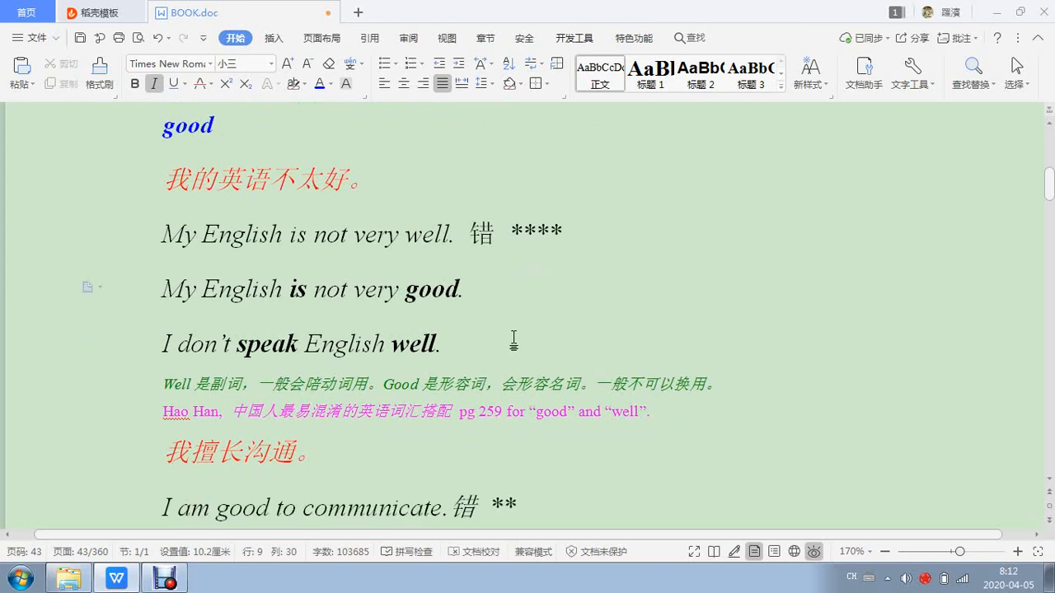
{"action": "scroll", "scroll_direction": "down", "scroll_amount": 3}
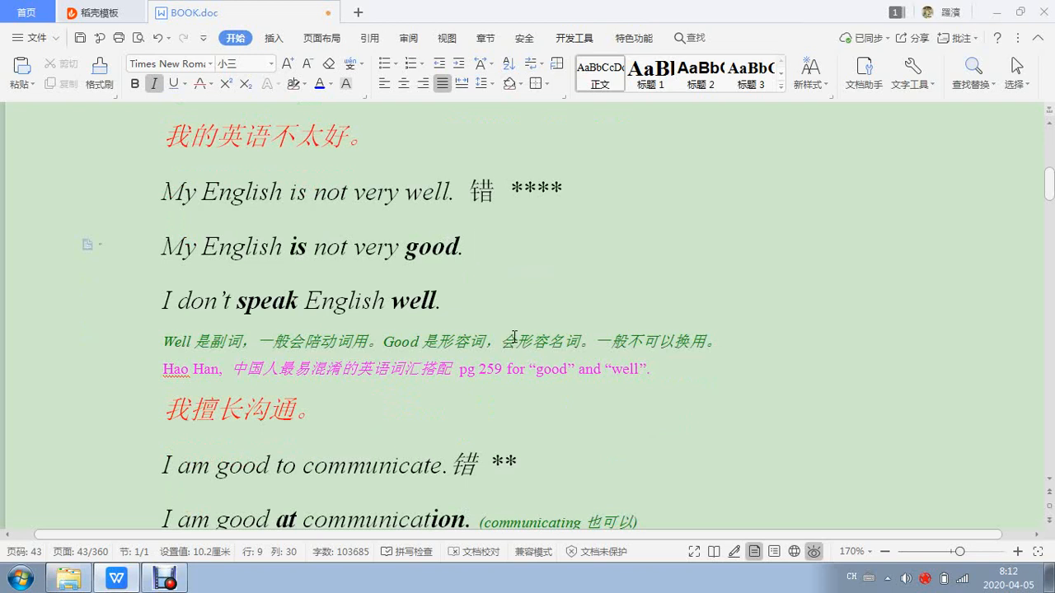
{"action": "scroll", "scroll_direction": "down", "scroll_amount": 3}
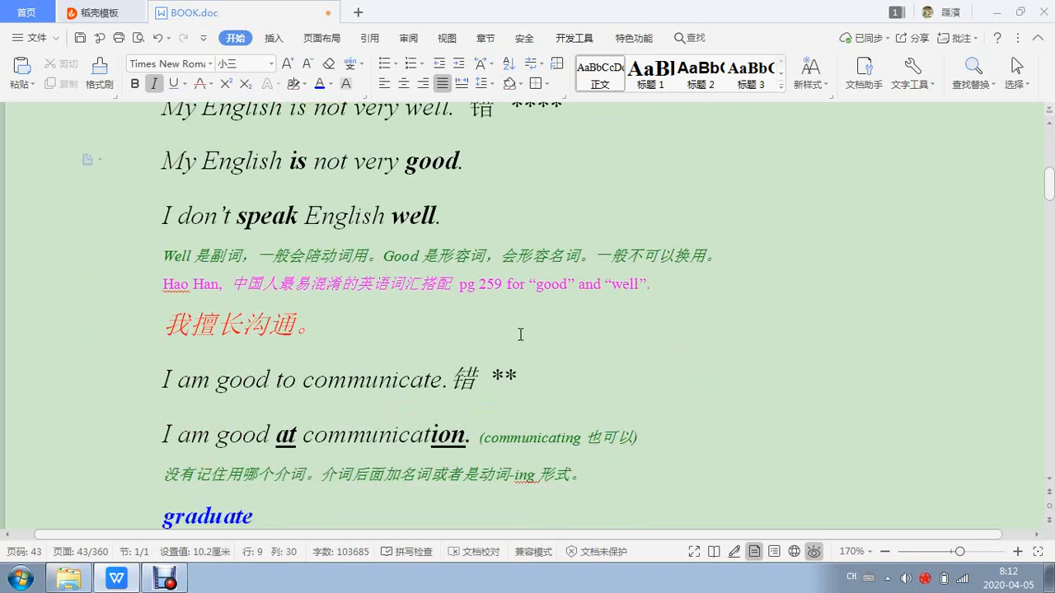
{"action": "scroll", "scroll_direction": "down", "scroll_amount": 3}
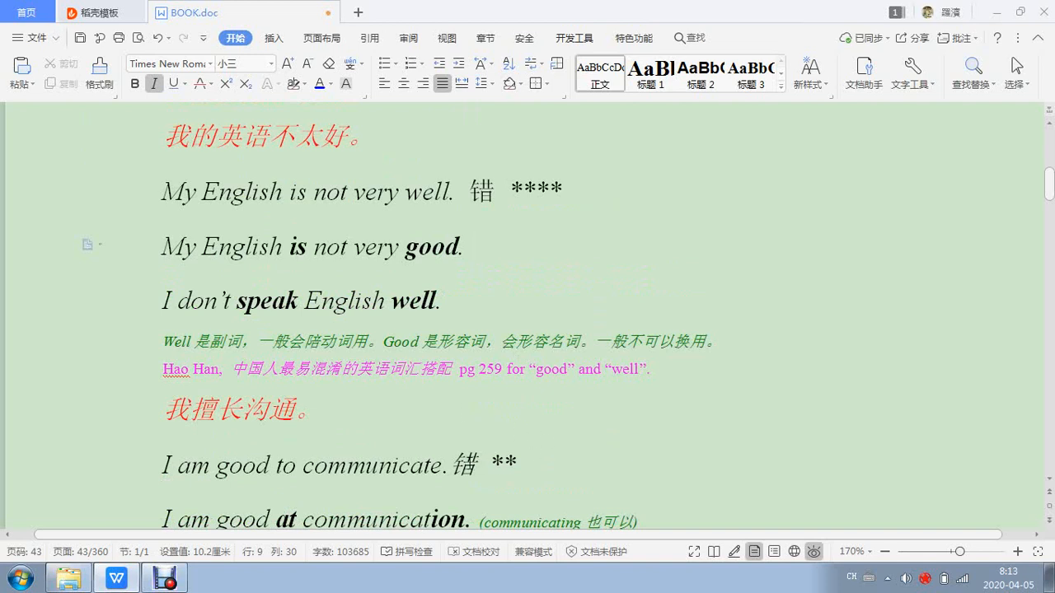
{"action": "double_click", "coordinate": [461, 465]}
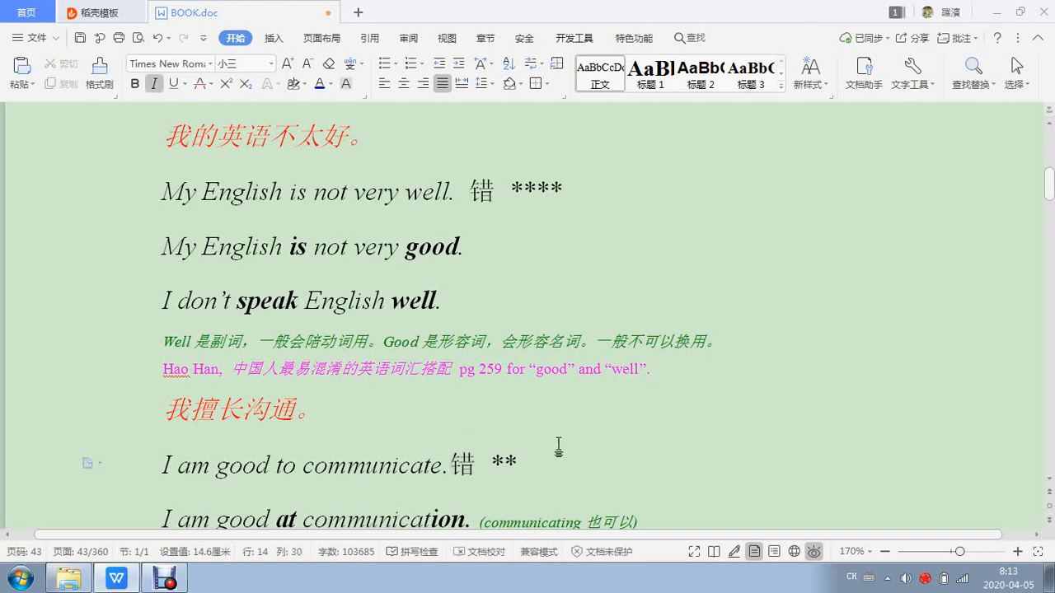
{"action": "scroll", "scroll_direction": "down", "scroll_amount": 3}
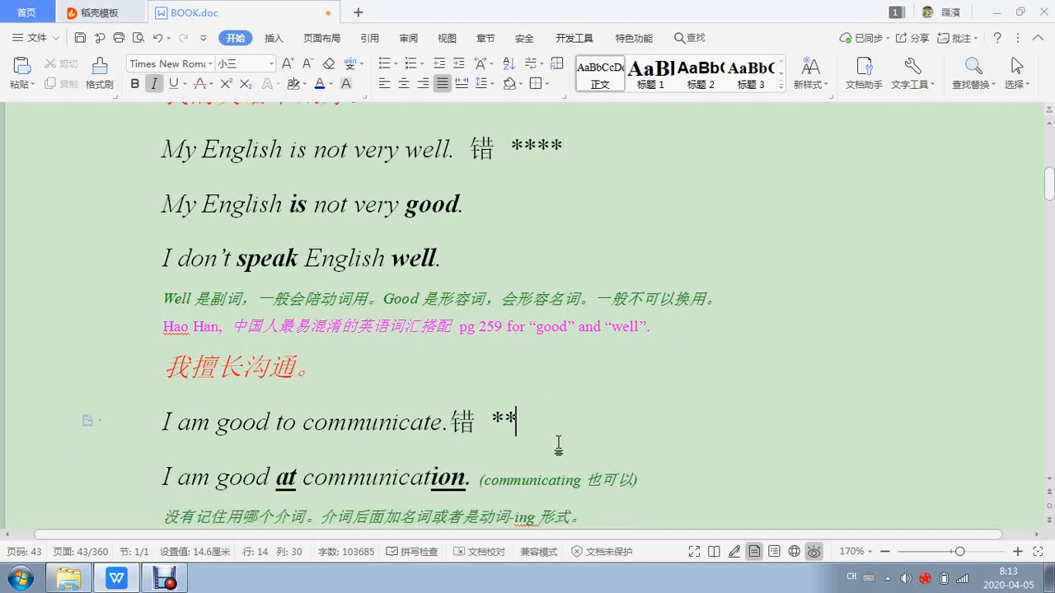
{"action": "mouse_move", "coordinate": [396, 465]}
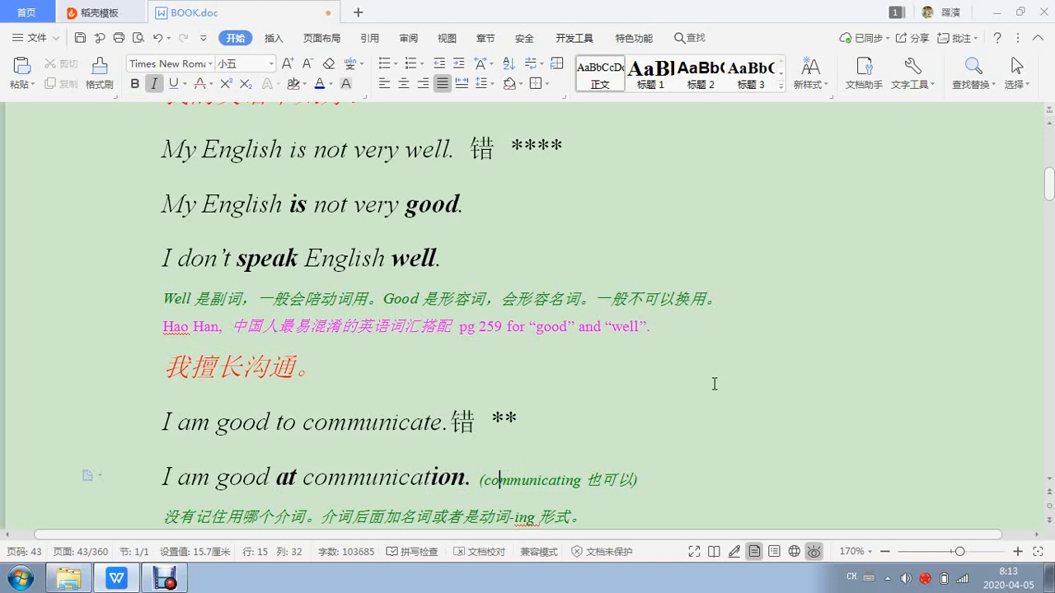
{"action": "mouse_move", "coordinate": [708, 383]}
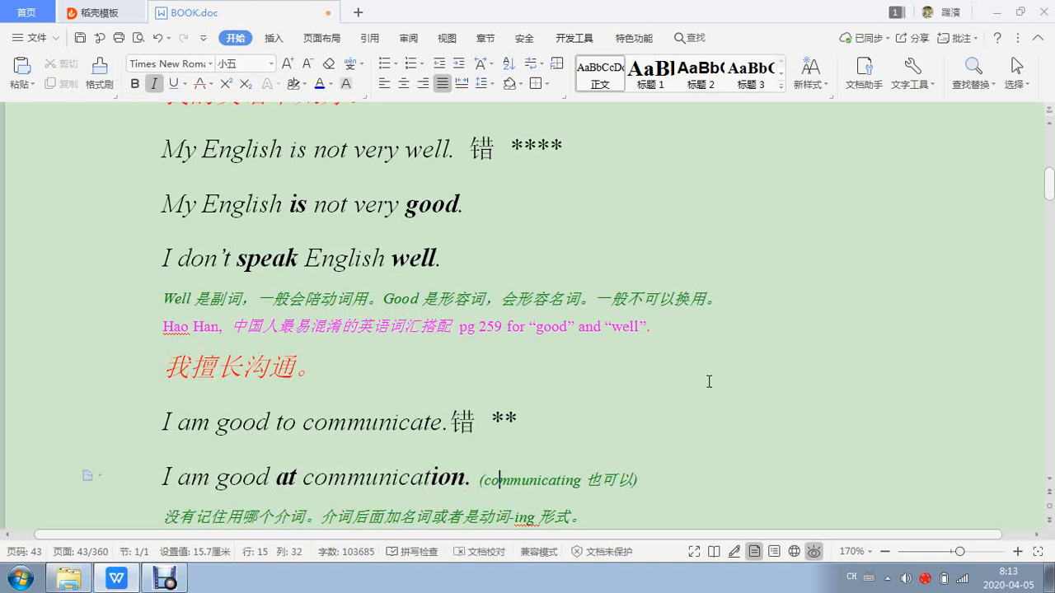
{"action": "mouse_move", "coordinate": [569, 478]}
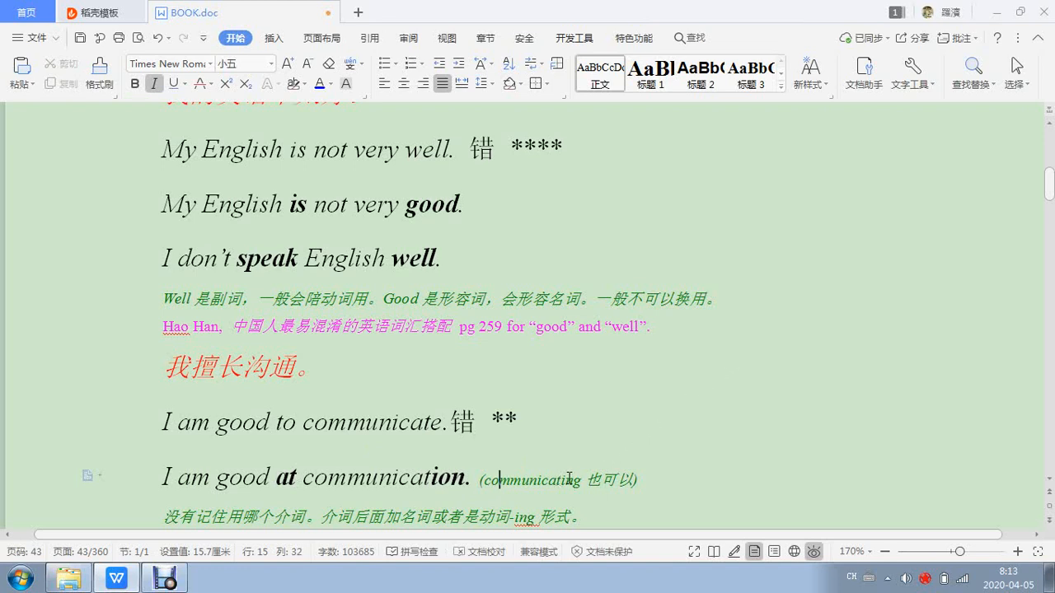
Step: Select 'communicating', then scroll on toward the 'graduate' entry
{"action": "double_click", "coordinate": [573, 478]}
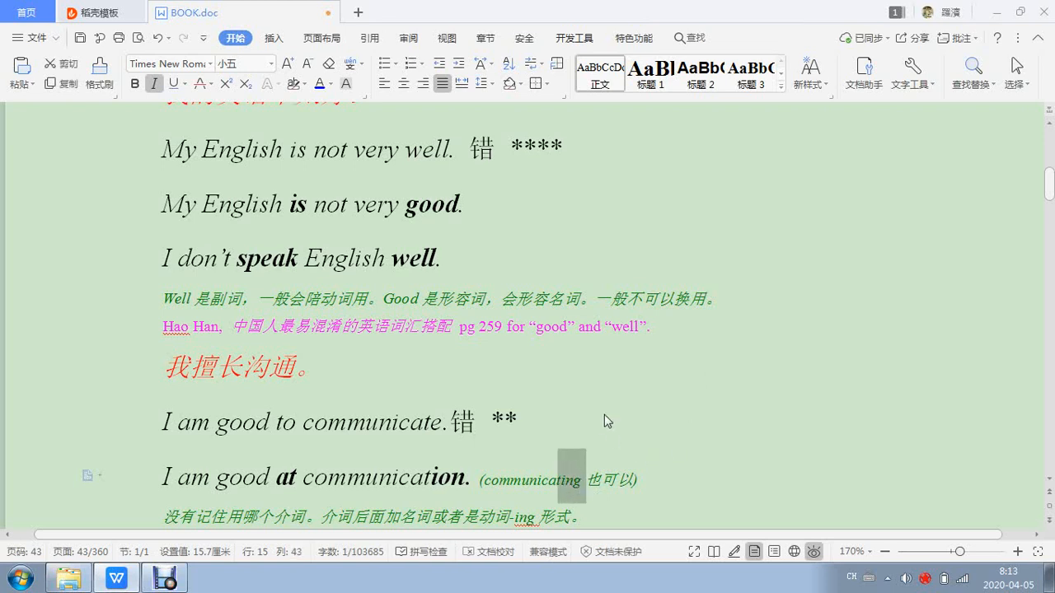
{"action": "left_click", "coordinate": [587, 474]}
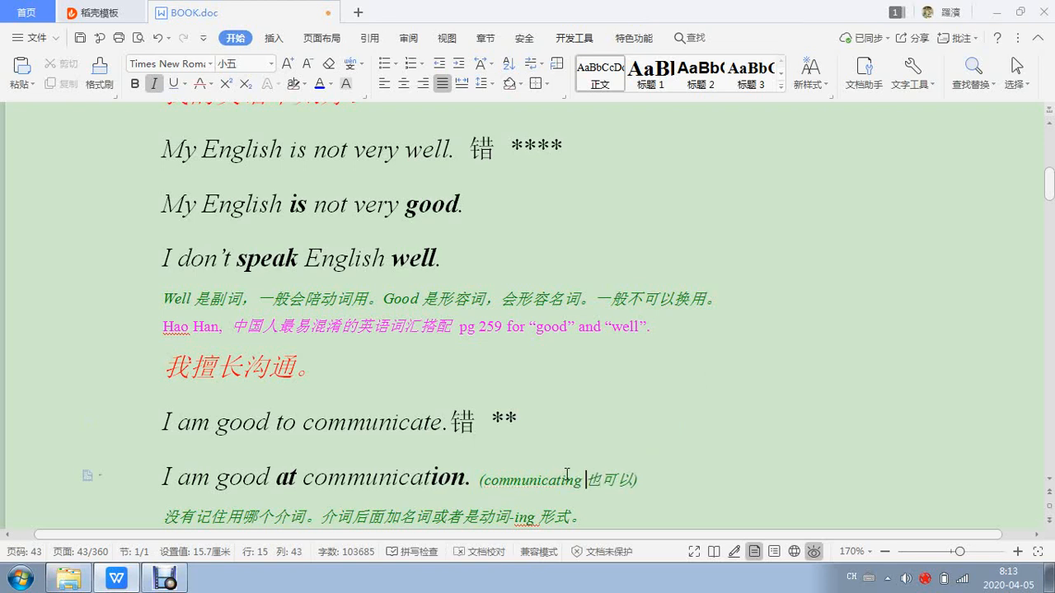
{"action": "scroll", "scroll_direction": "down", "scroll_amount": 3}
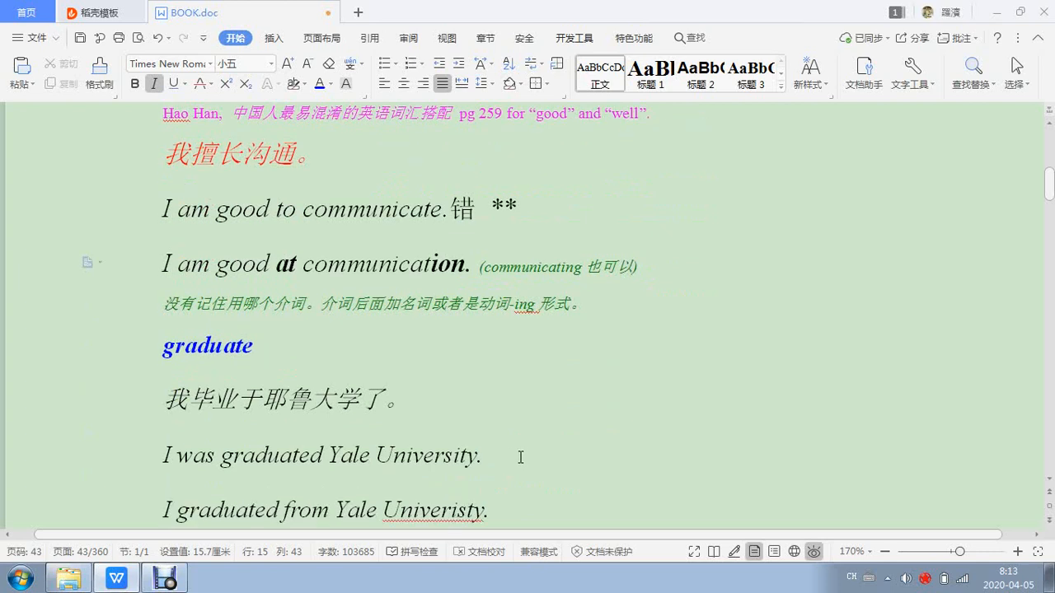
{"action": "scroll", "scroll_direction": "down", "scroll_amount": 3}
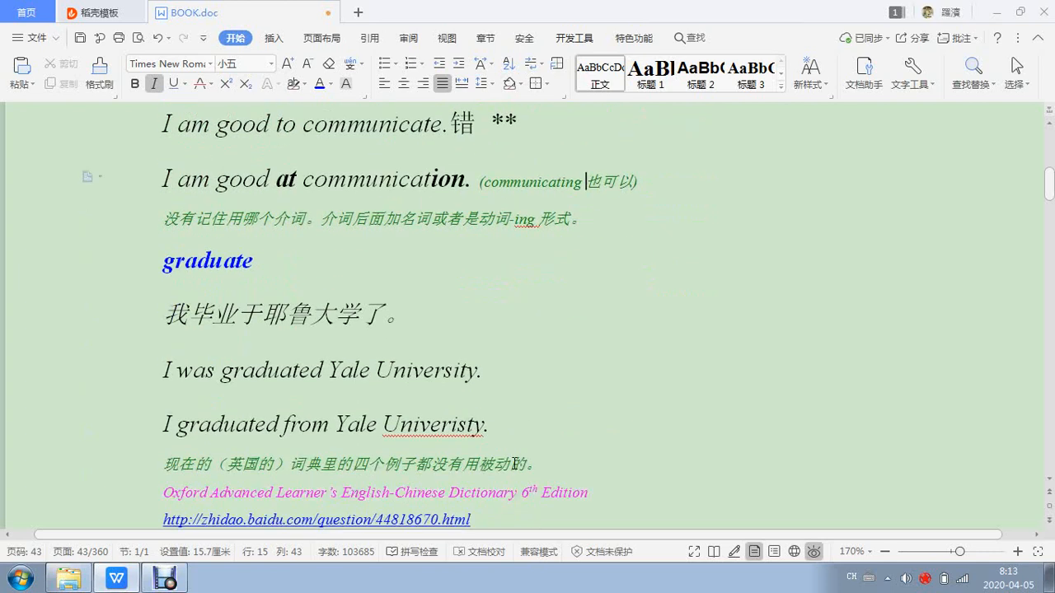
{"action": "scroll", "scroll_direction": "down", "scroll_amount": 3}
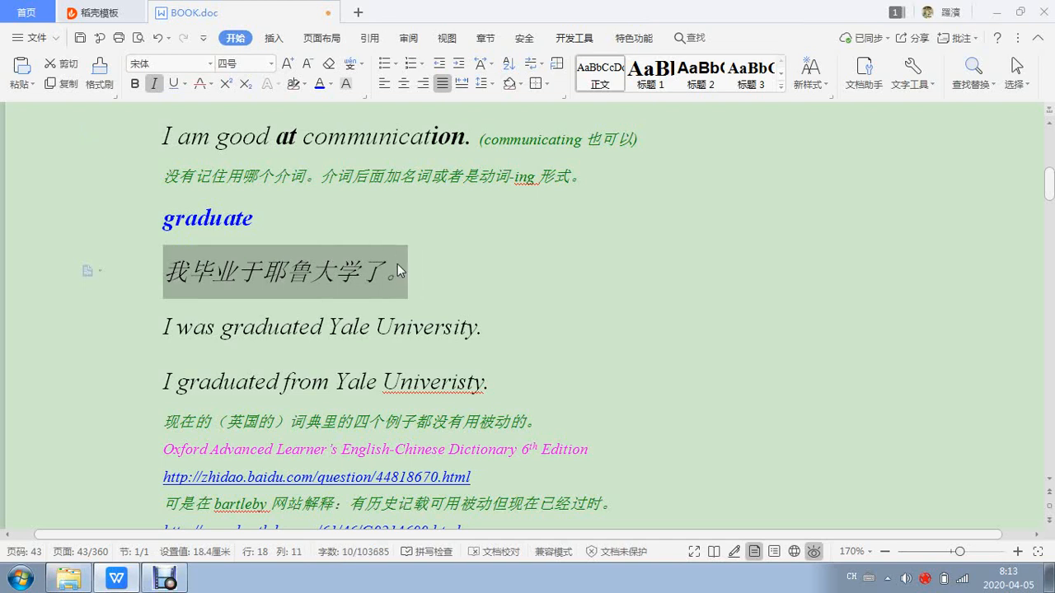
{"action": "mouse_move", "coordinate": [535, 249]}
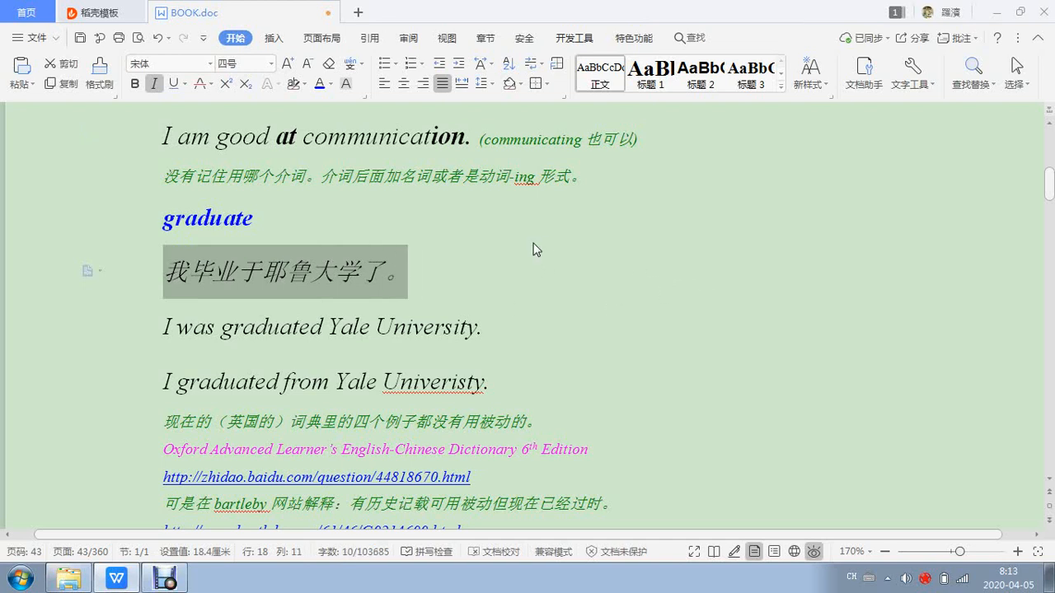
{"action": "mouse_move", "coordinate": [560, 310]}
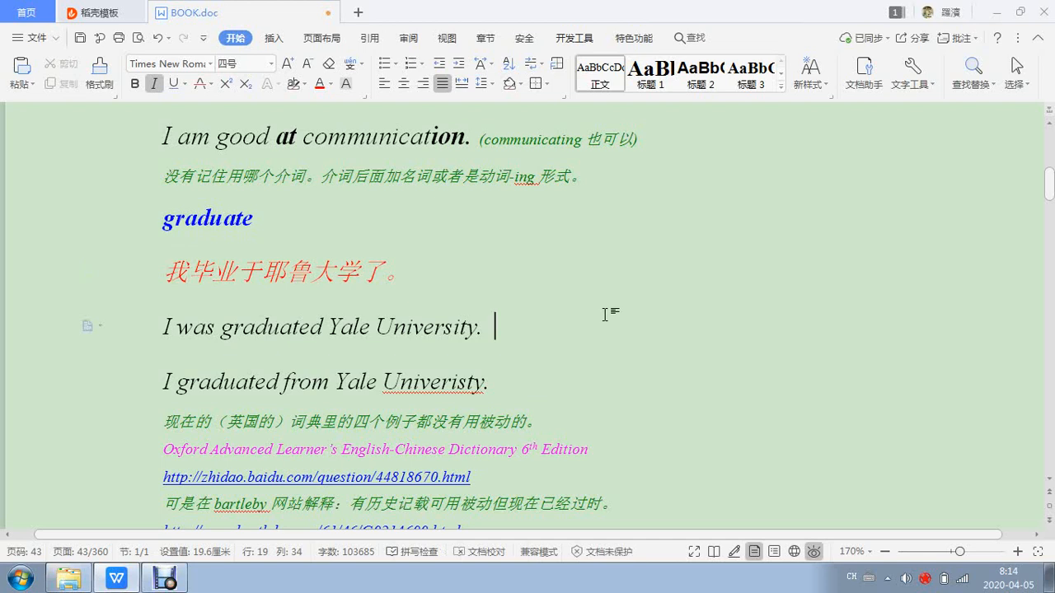
Step: After 'I was graduated Yale University.' add the wrong mark 错 followed by the star rating
{"action": "scroll", "scroll_direction": "down", "scroll_amount": 3}
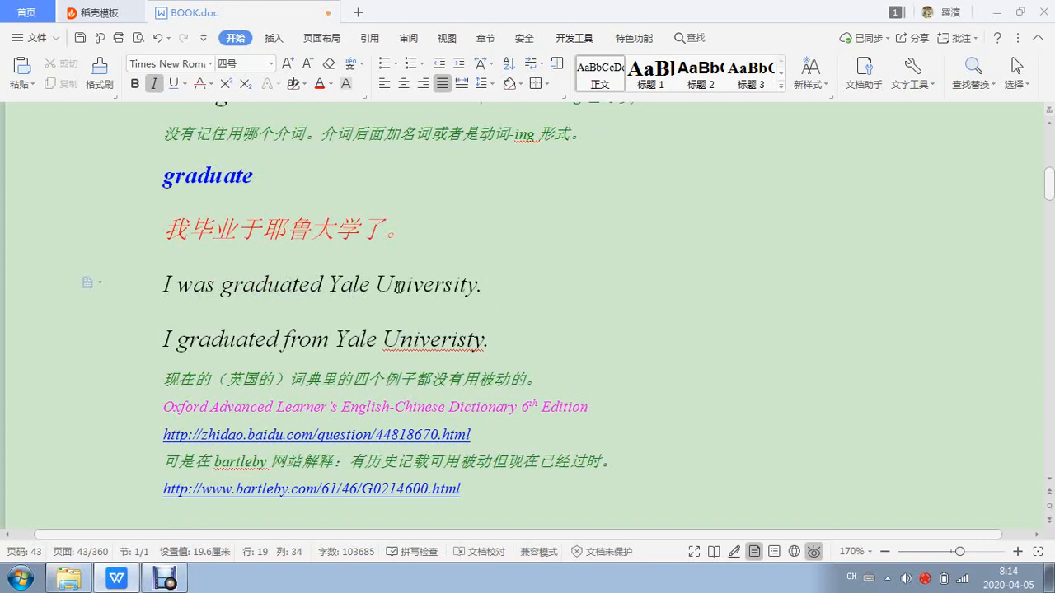
{"action": "left_click", "coordinate": [495, 284]}
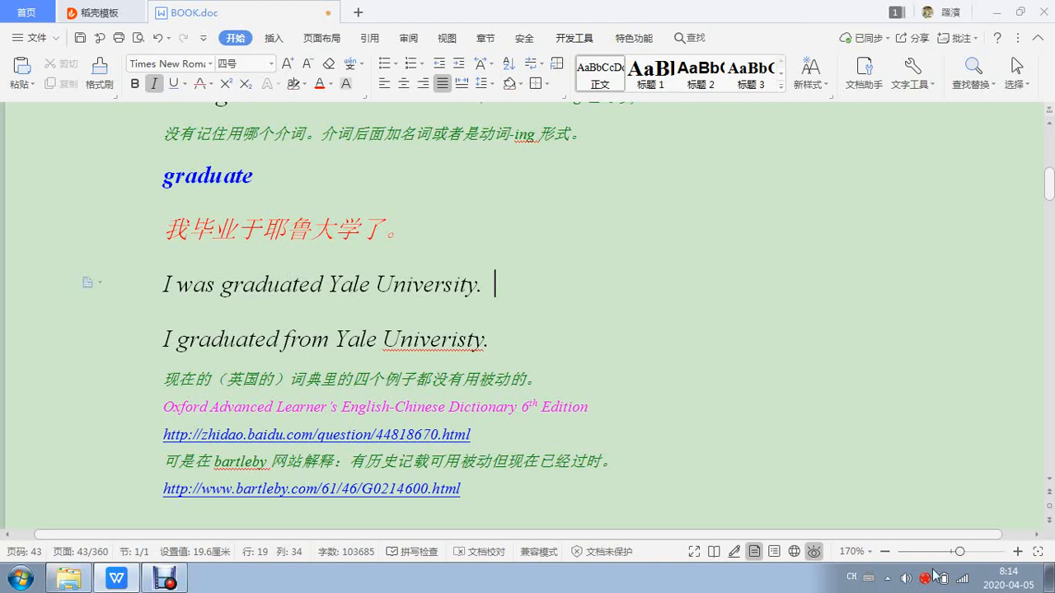
{"action": "left_click", "coordinate": [852, 577]}
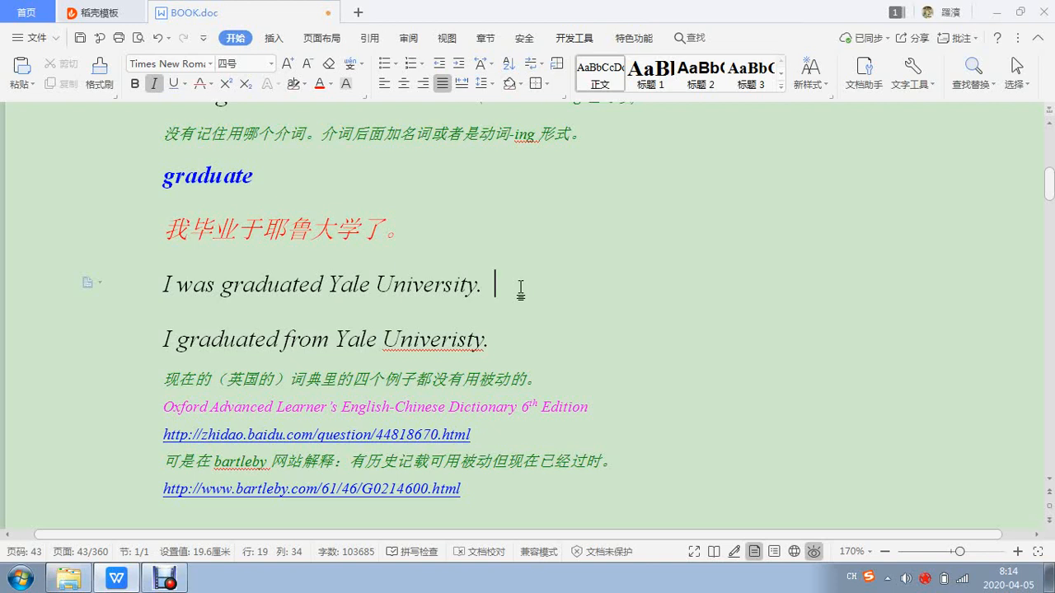
{"action": "type", "text": "错"}
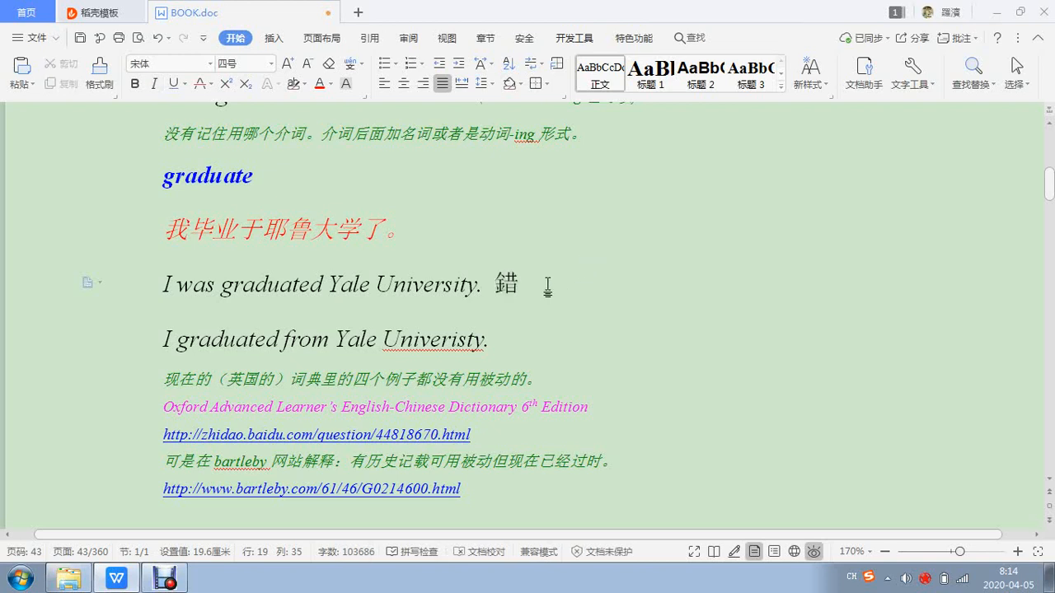
{"action": "type", "text": "****"}
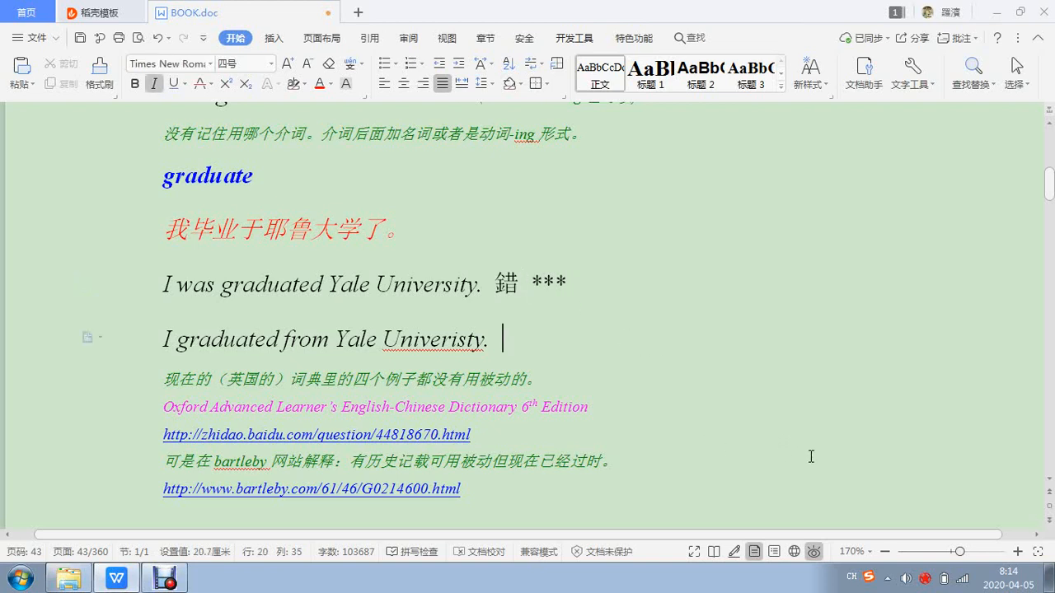
{"action": "mouse_move", "coordinate": [893, 542]}
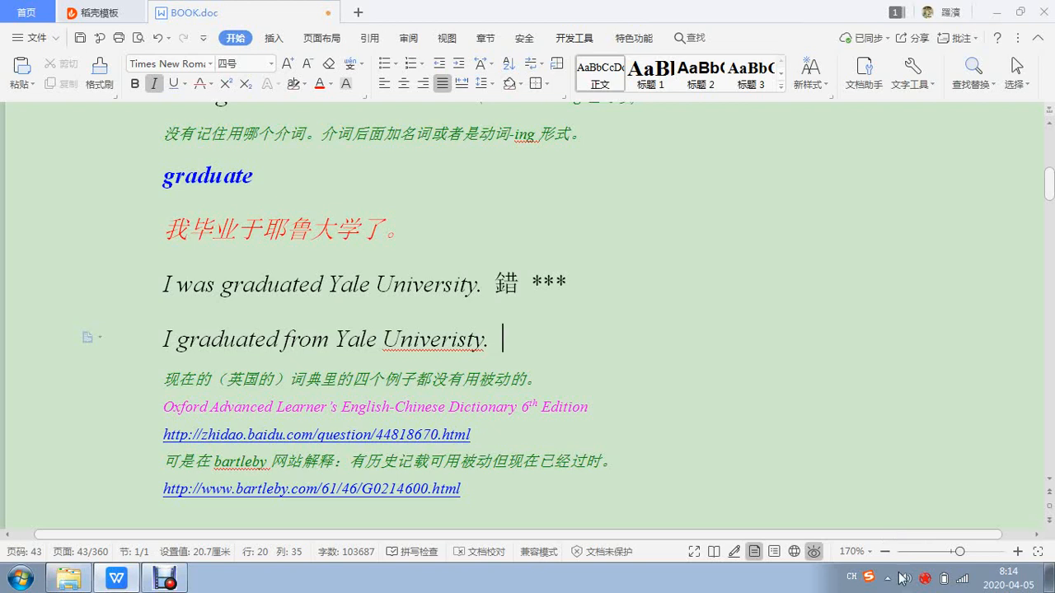
Step: Switch the IME via the system tray and retype the mark as simplified 错 using 'cuo', keeping the stars
{"action": "left_click", "coordinate": [888, 580]}
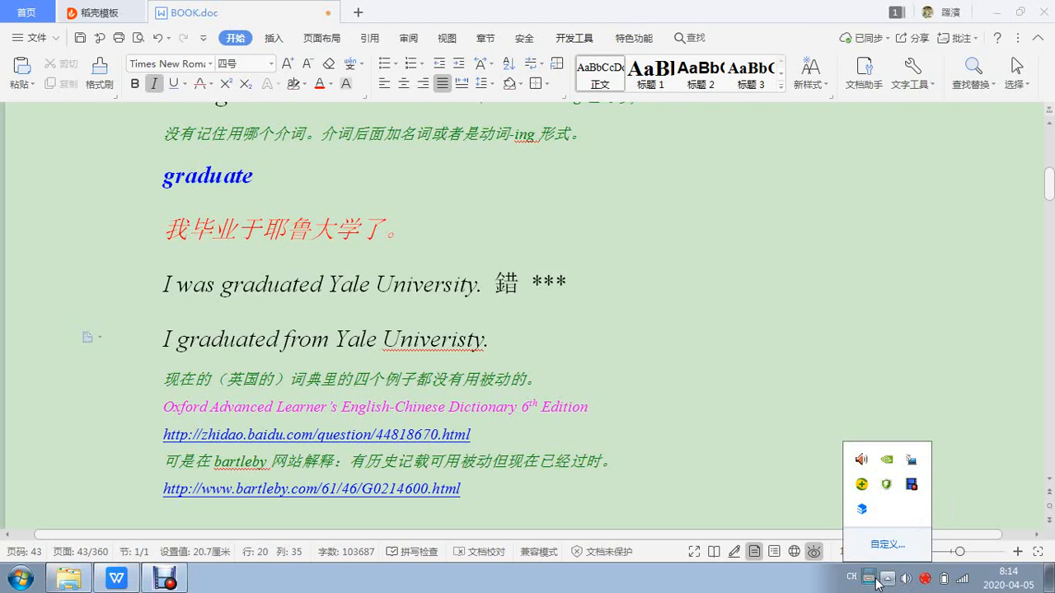
{"action": "left_click", "coordinate": [852, 577]}
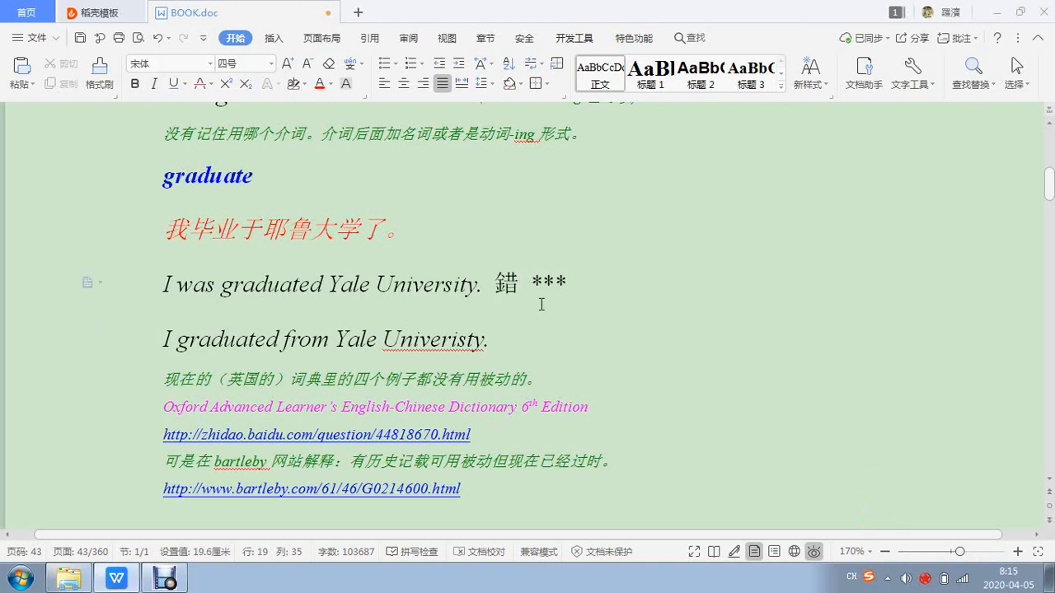
{"action": "left_click", "coordinate": [854, 577]}
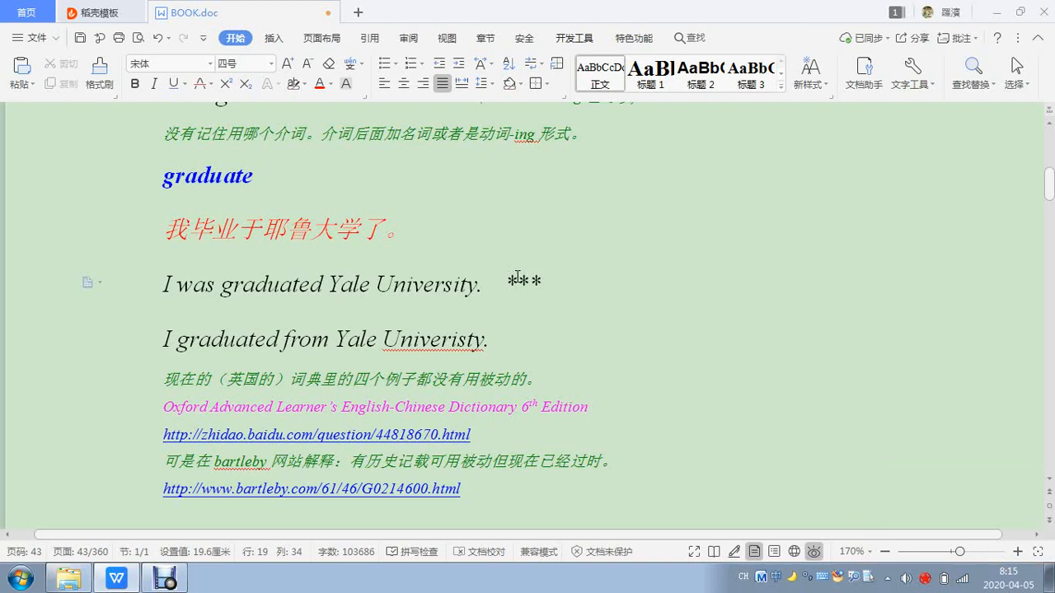
{"action": "type", "text": "cuo"}
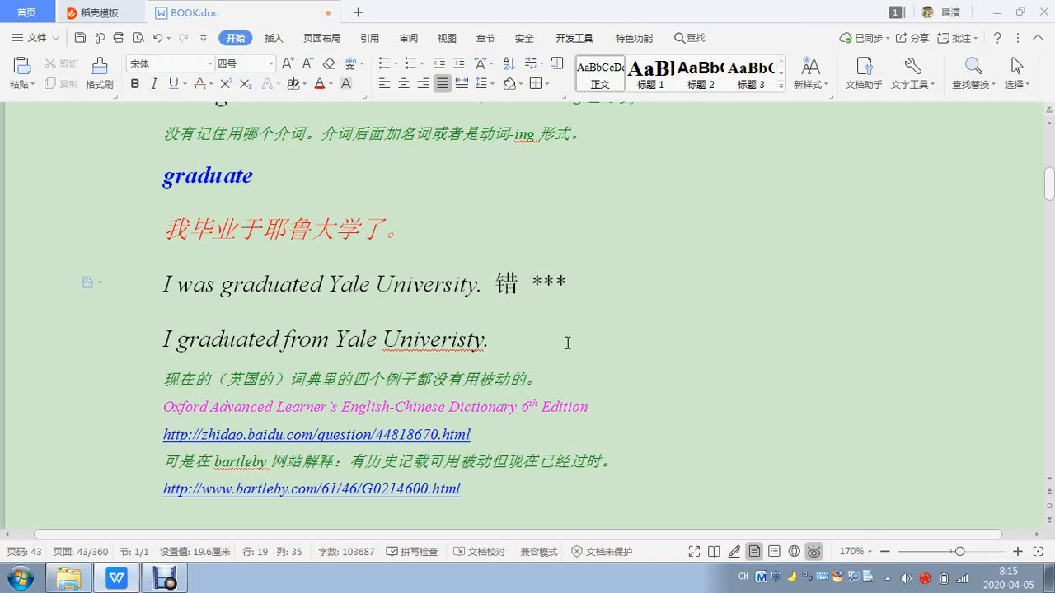
{"action": "scroll", "scroll_direction": "down", "scroll_amount": 3}
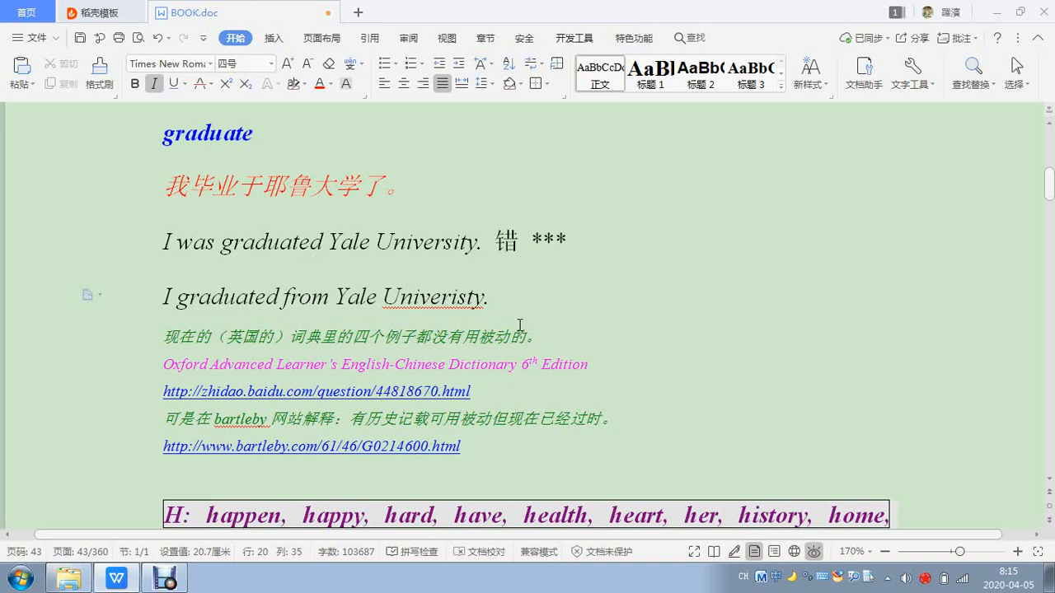
{"action": "left_click", "coordinate": [501, 297]}
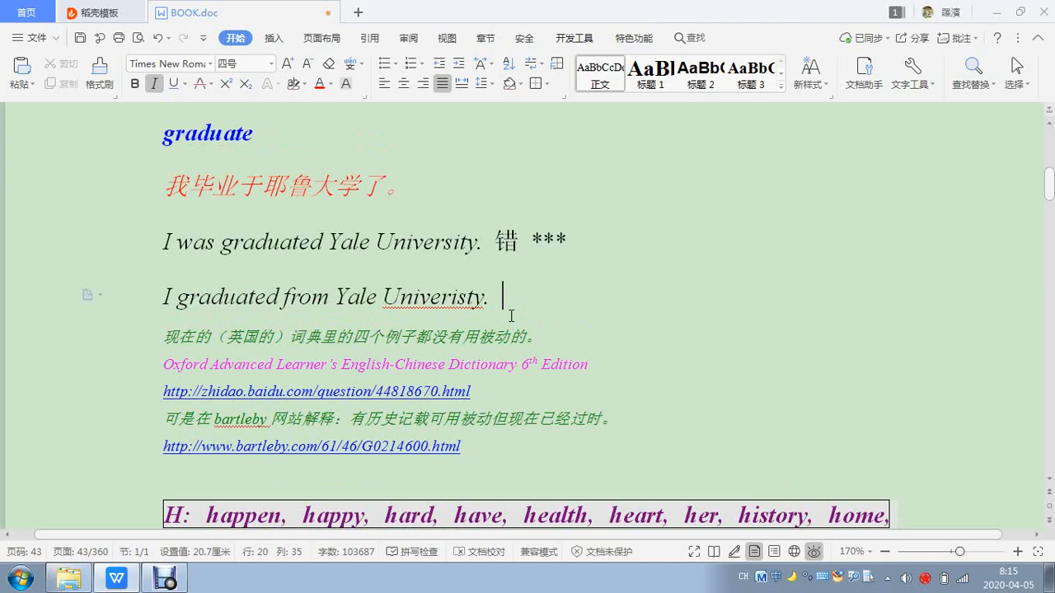
{"action": "scroll", "scroll_direction": "down", "scroll_amount": 3}
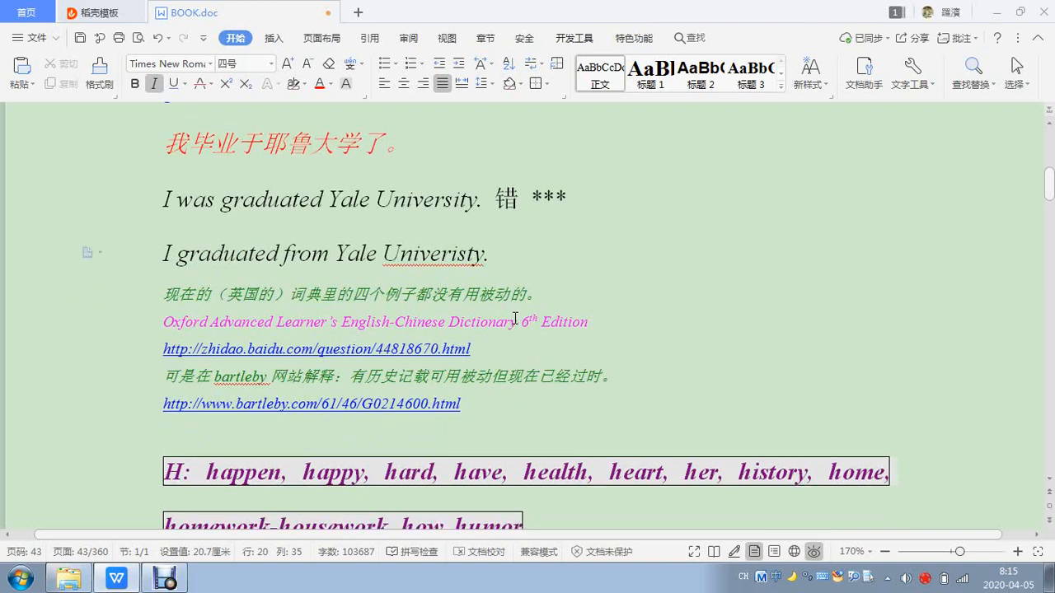